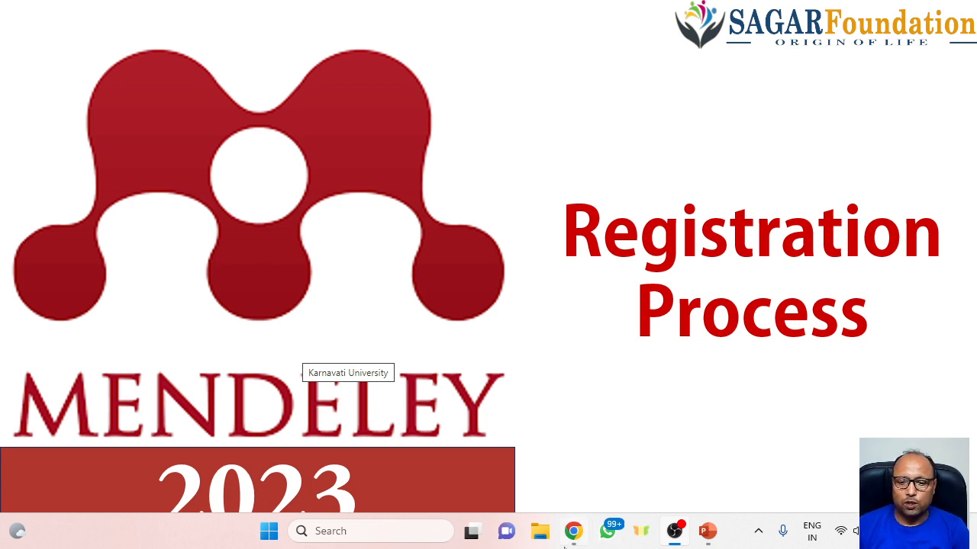
Launch Chrome from the taskbar and run a Google search for 'mendeley'.
click(573, 531)
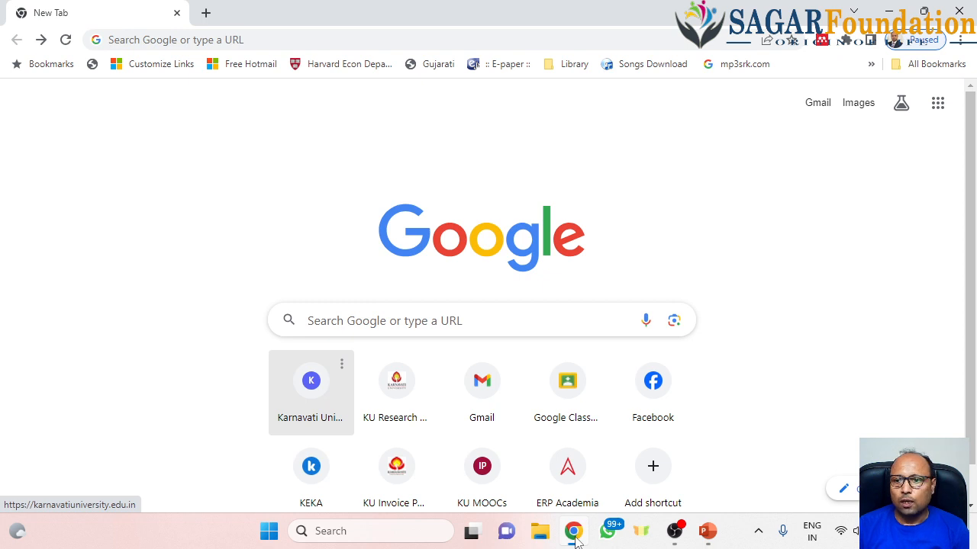
click(481, 320)
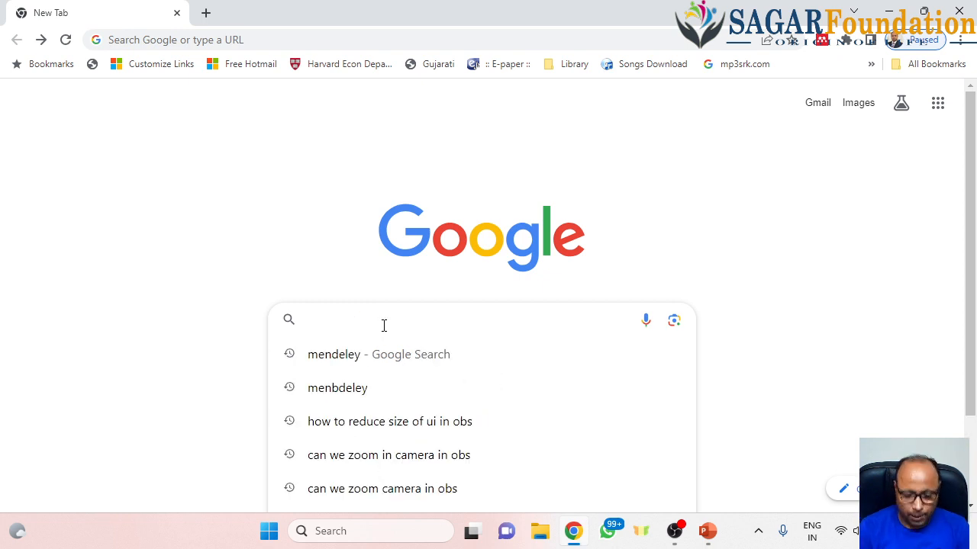
text(mendeley)
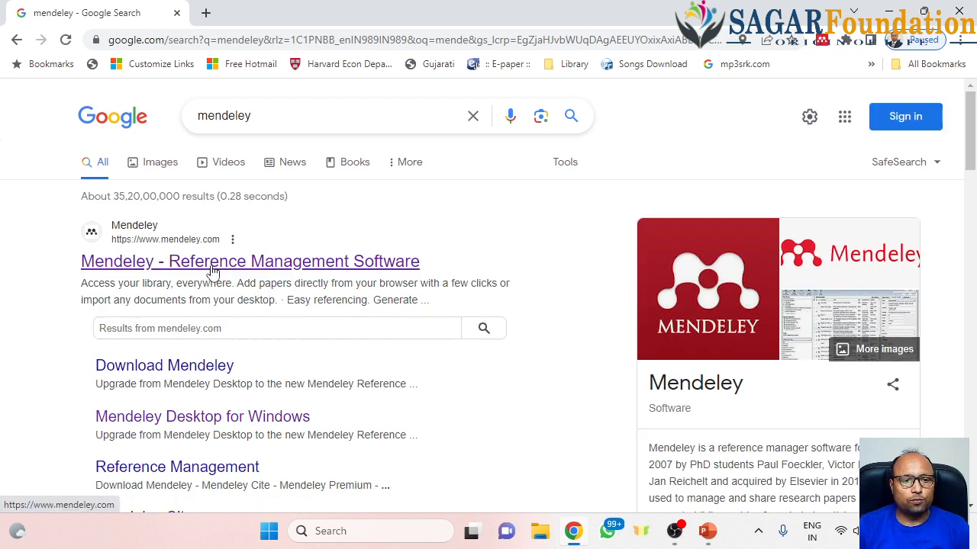
Follow the 'Mendeley - Reference Management Software' result to mendeley.com.
click(249, 261)
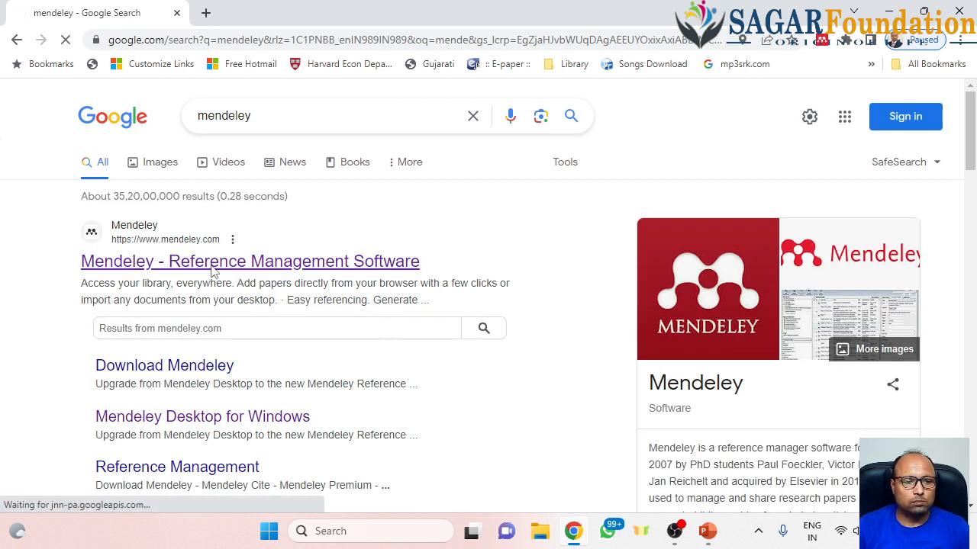
click(249, 261)
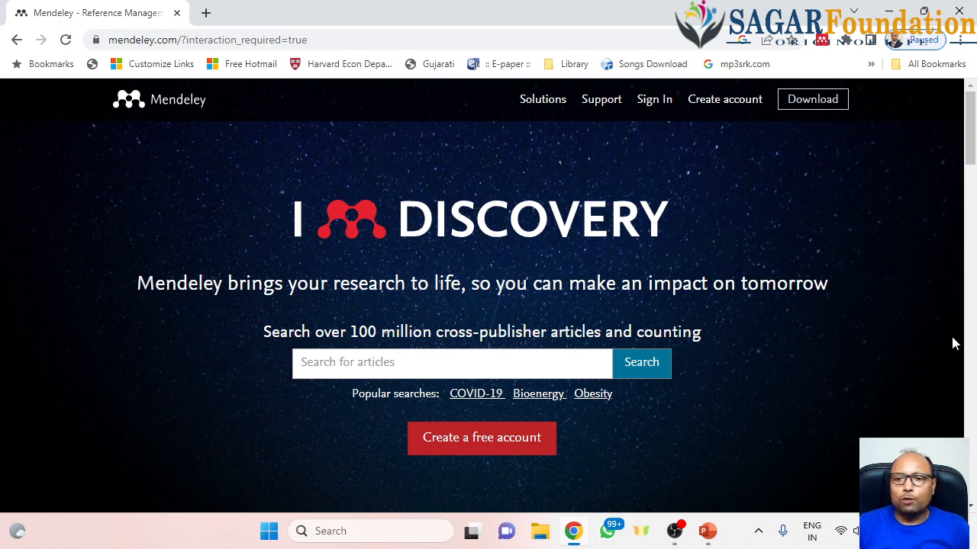
mouse_move(836, 264)
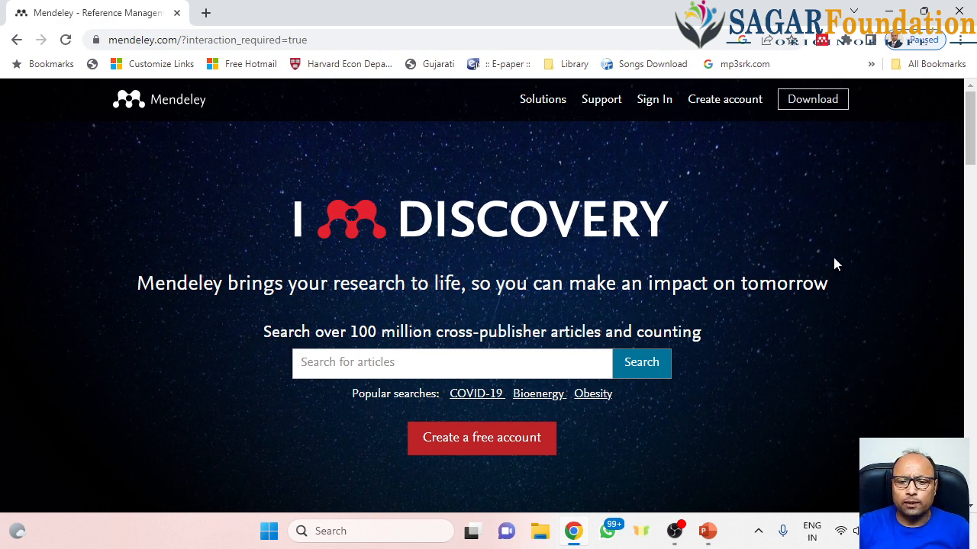
mouse_move(482, 437)
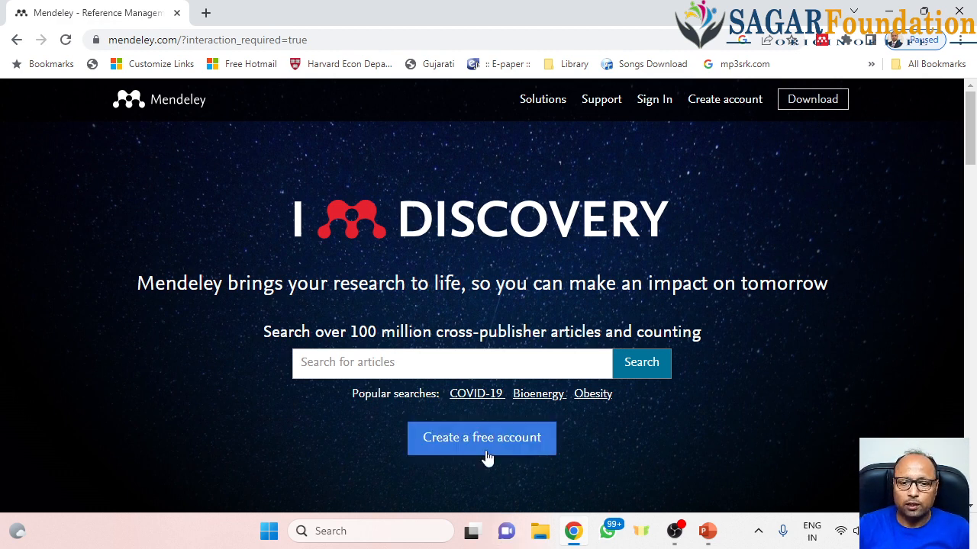
mouse_move(488, 442)
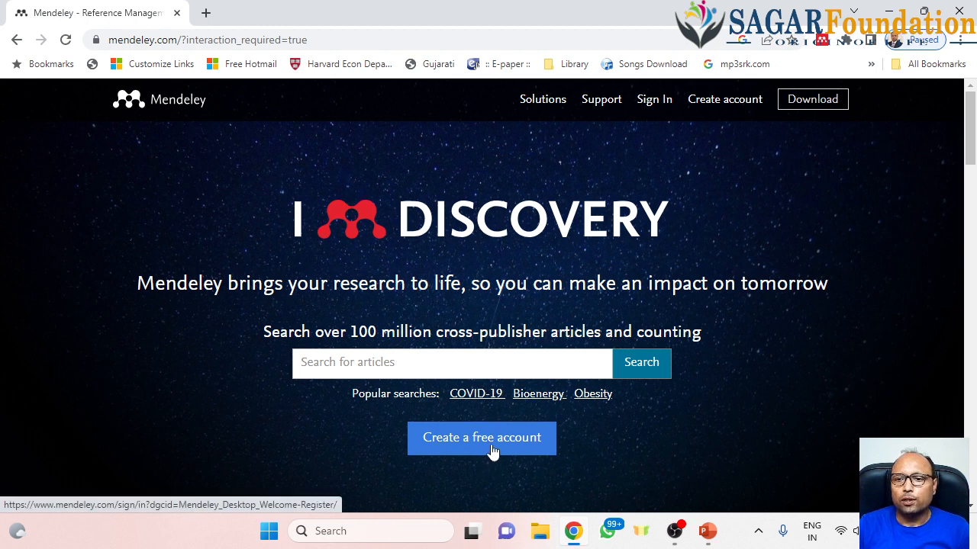
mouse_move(647, 289)
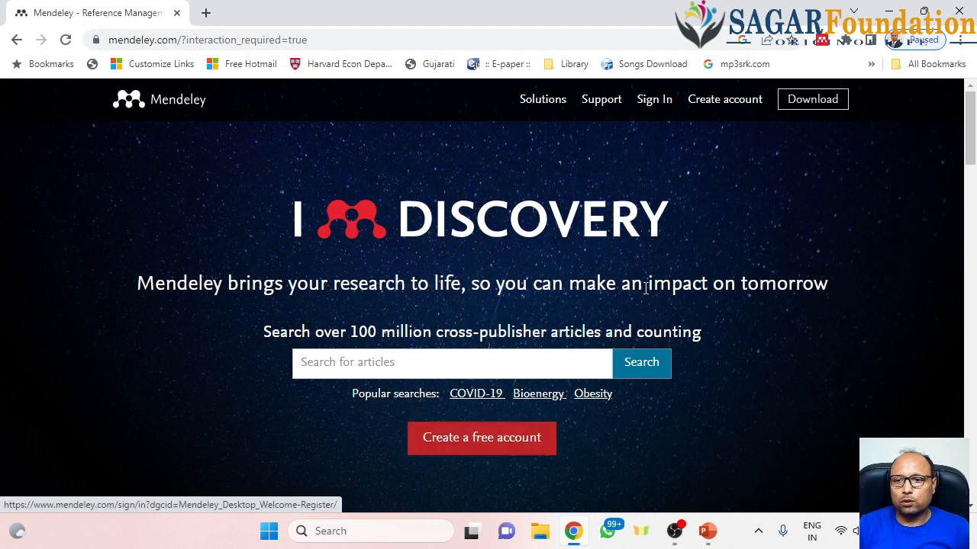
mouse_move(641, 532)
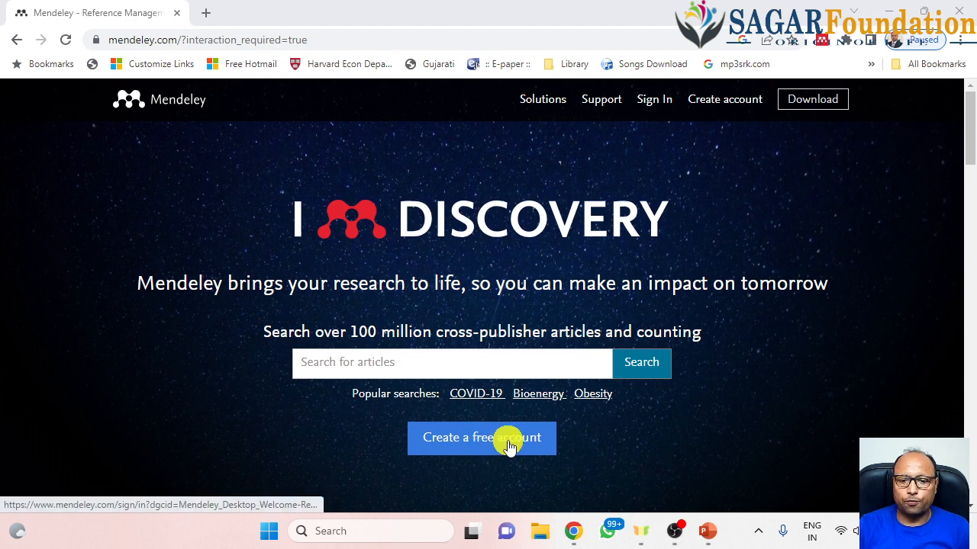
Choose 'Create a free account' and scroll through the prefilled Elsevier sign-in form.
click(482, 438)
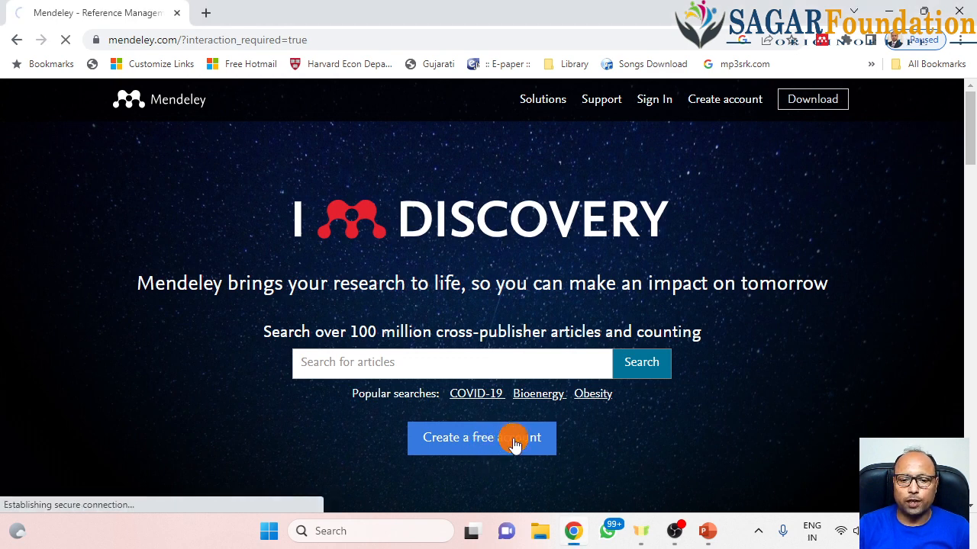
click(481, 437)
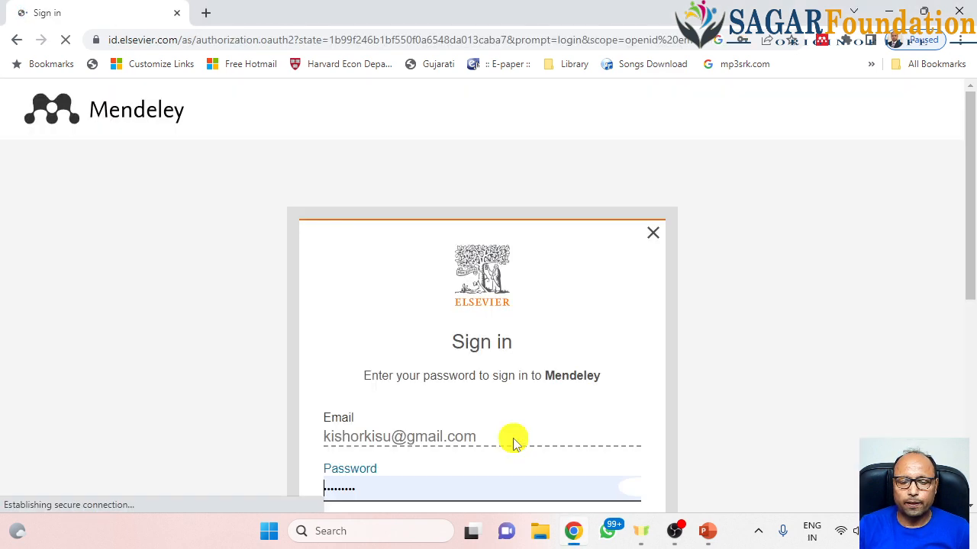
scroll(down, 3)
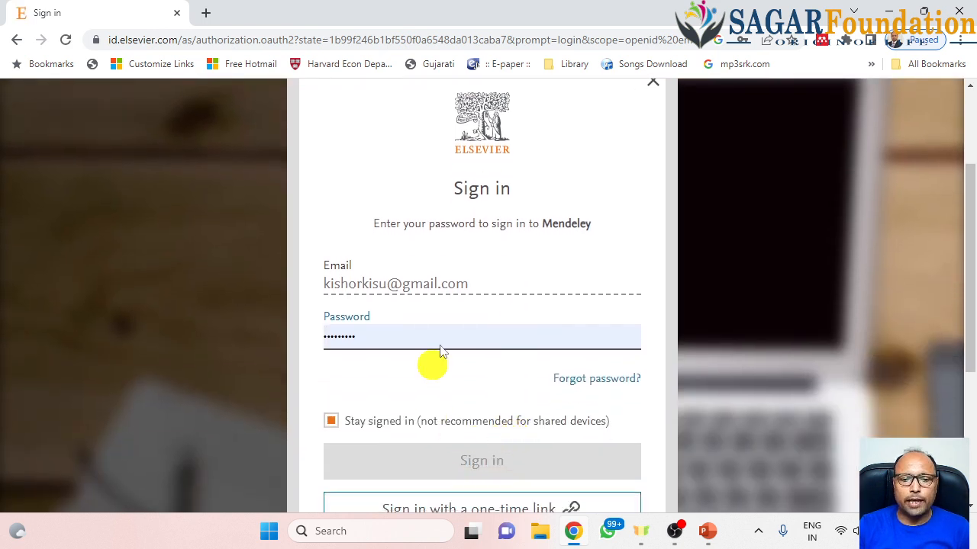
mouse_move(458, 320)
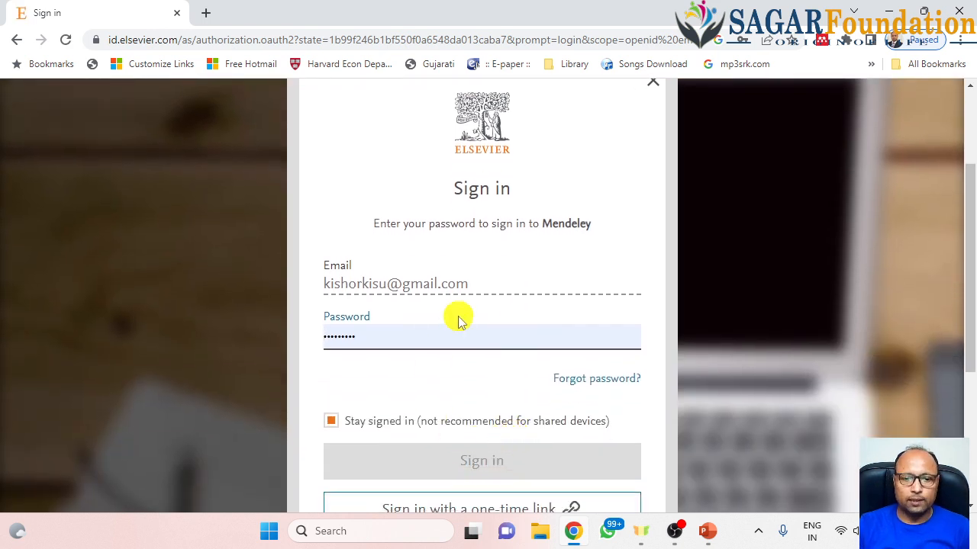
mouse_move(476, 298)
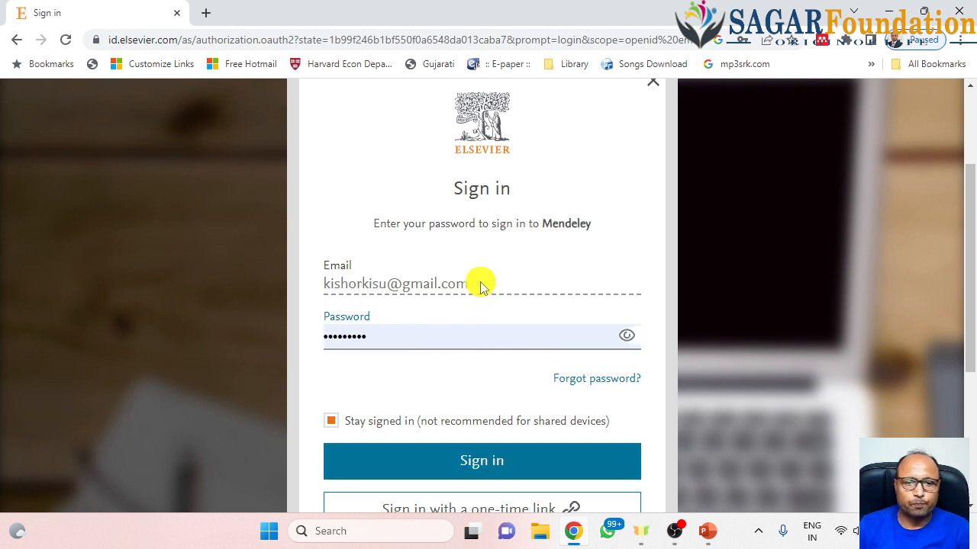
scroll(down, 3)
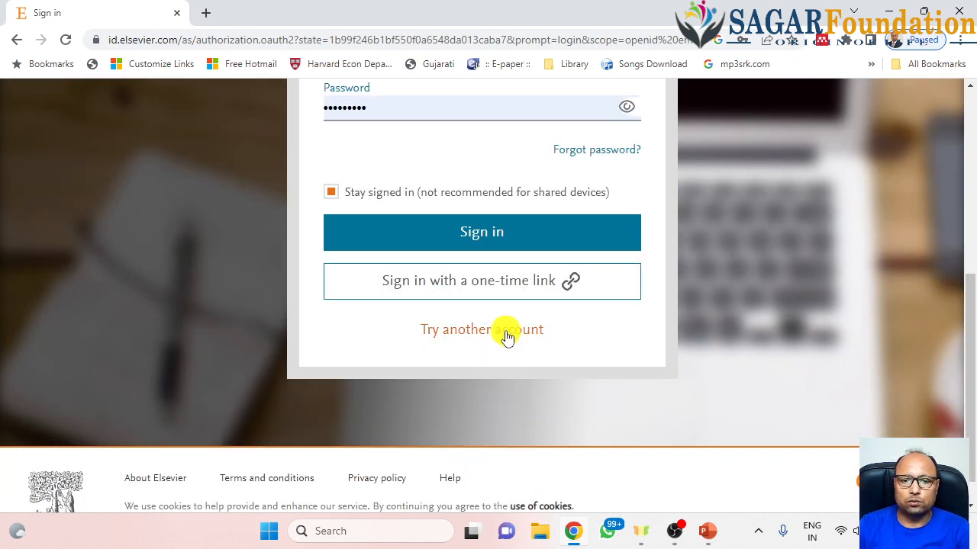
click(482, 232)
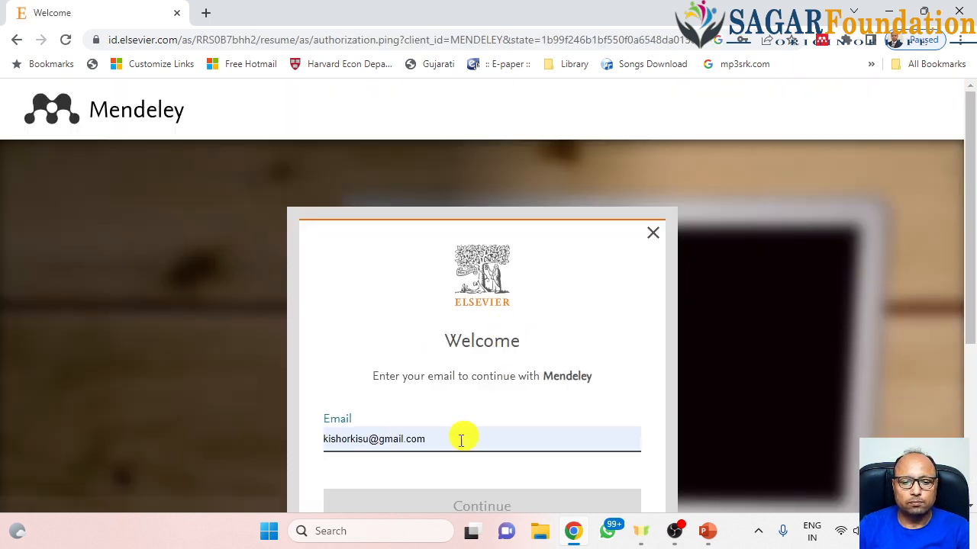
click(458, 438)
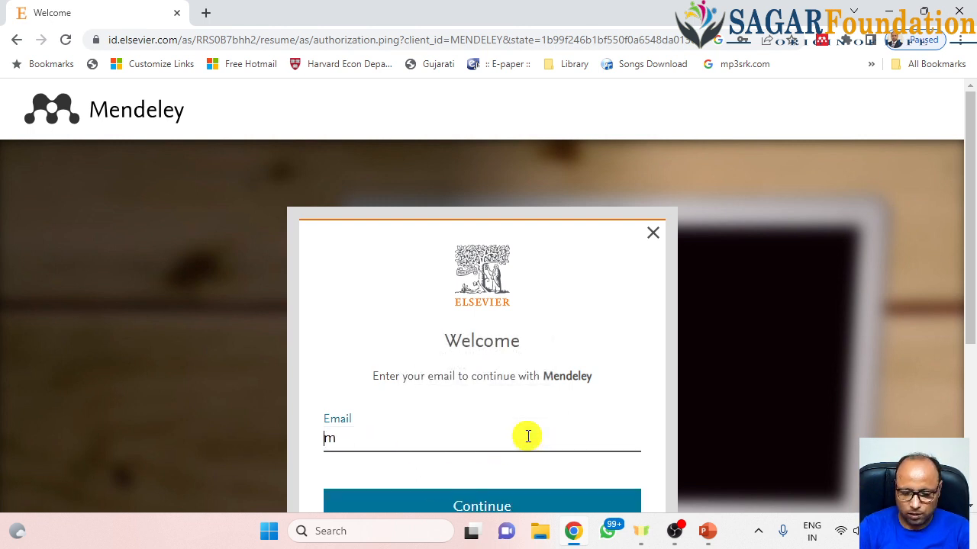
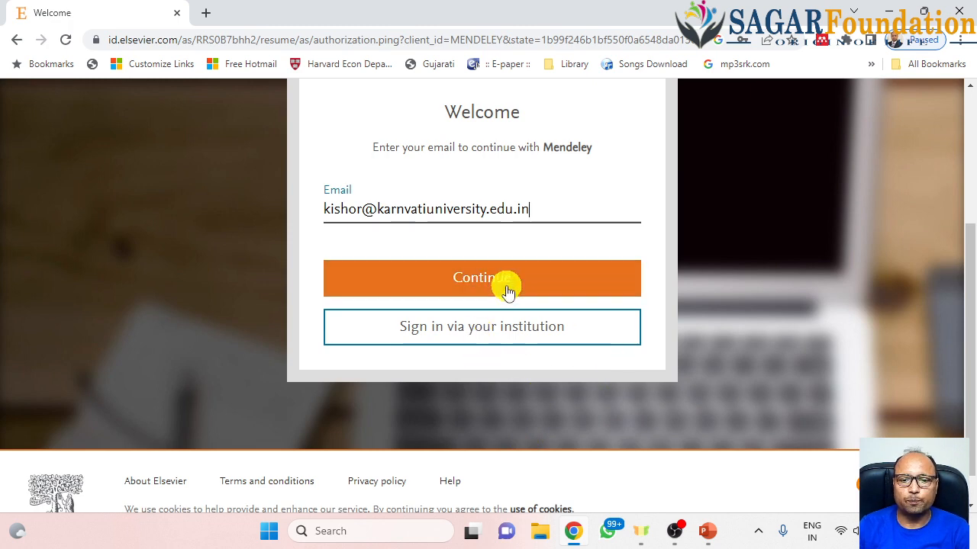
click(481, 277)
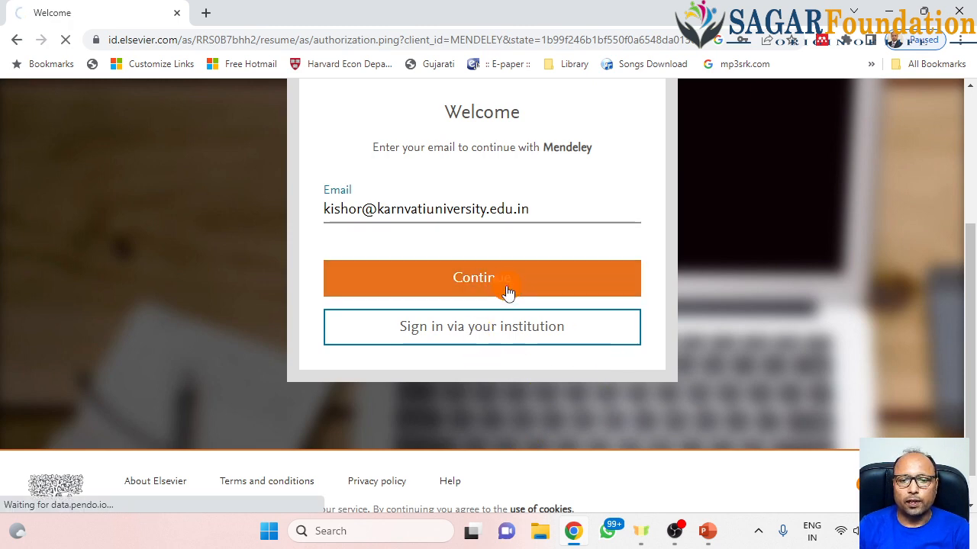
click(481, 277)
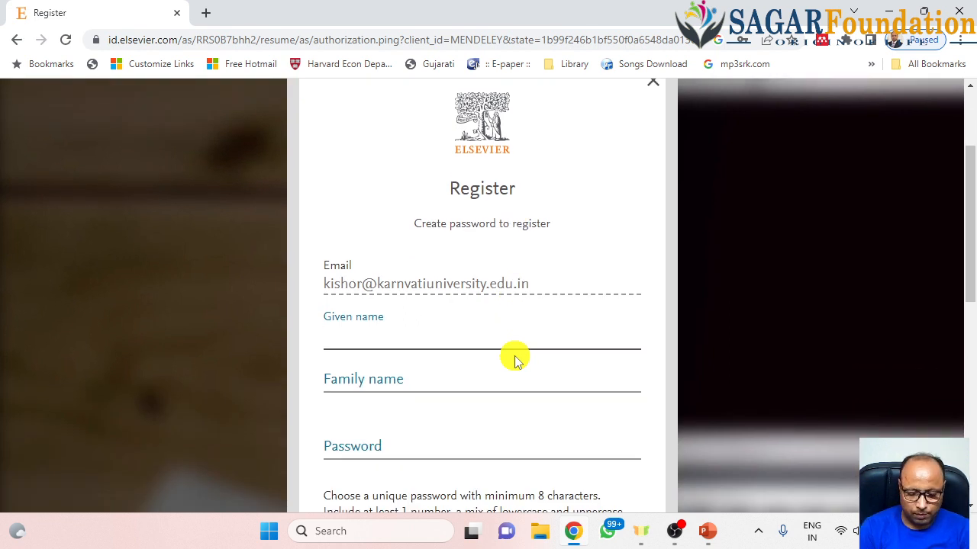
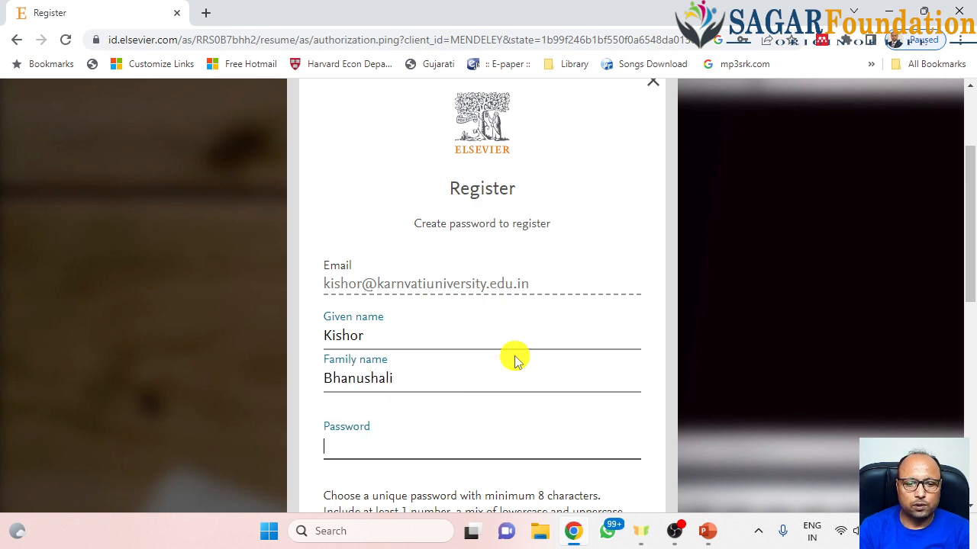
text(password)
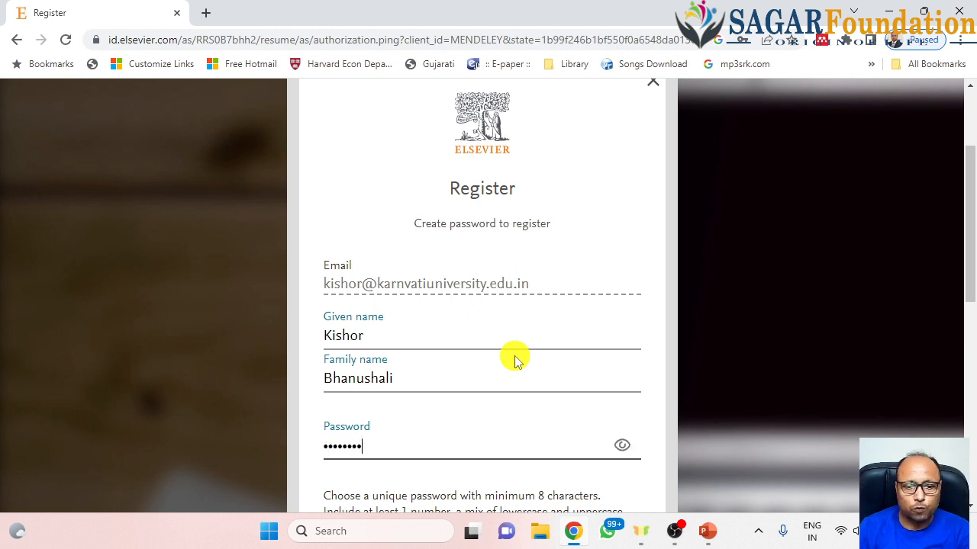
scroll(down, 3)
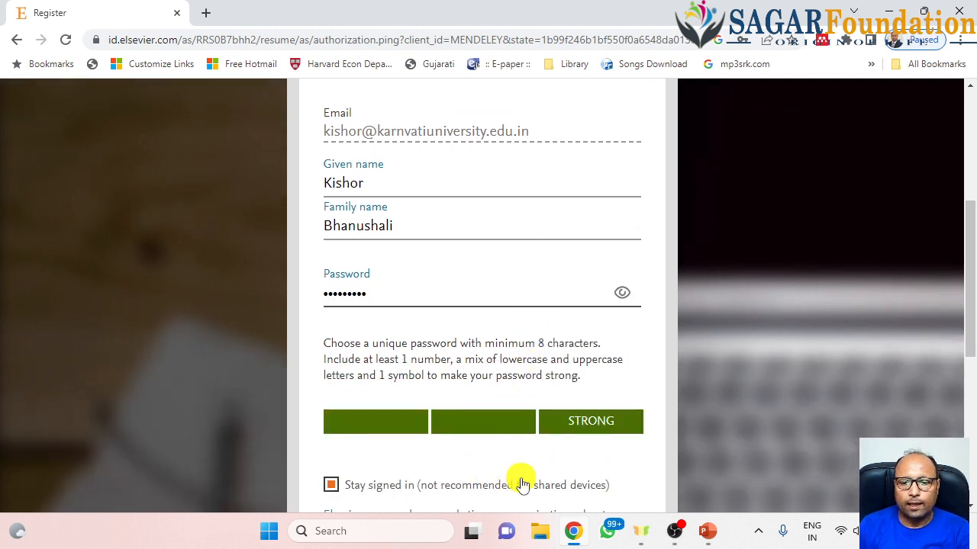
scroll(down, 3)
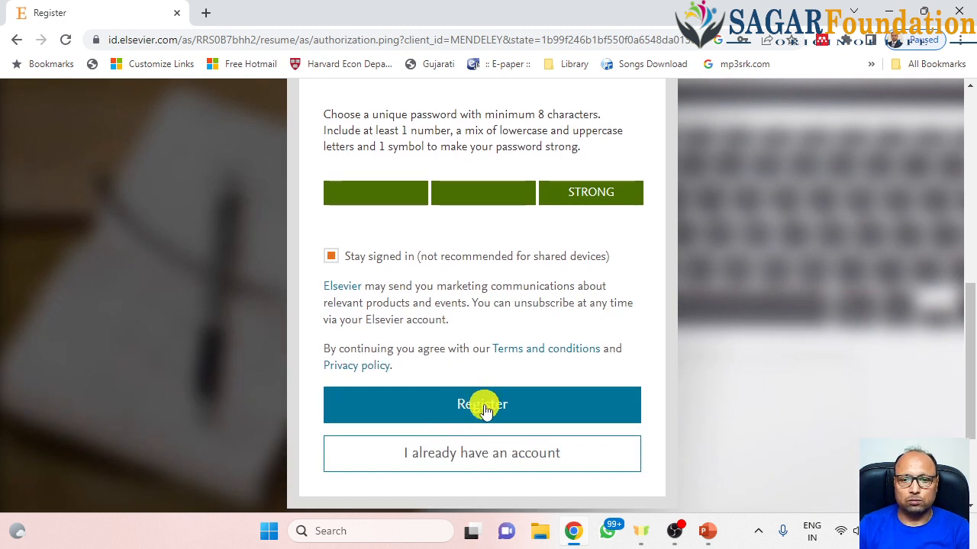
click(482, 404)
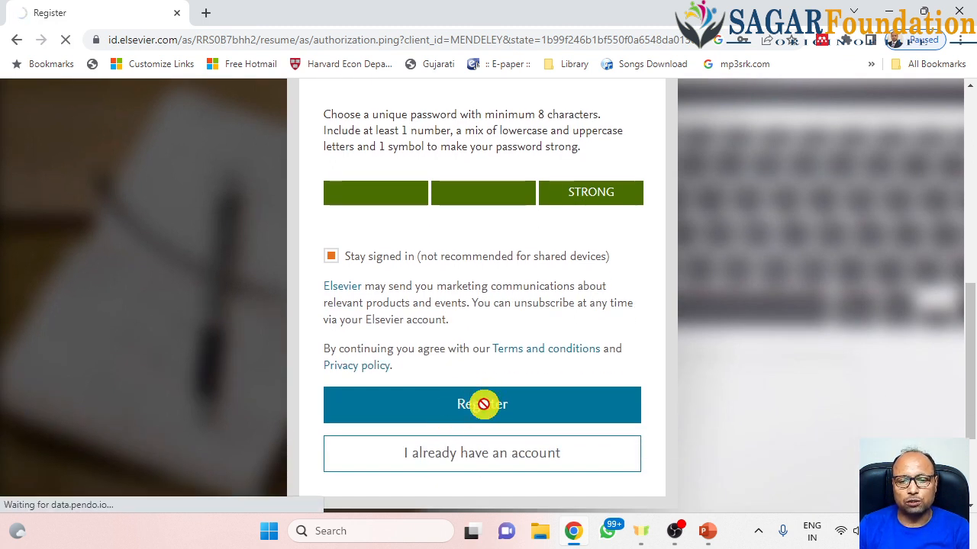
Decline Chrome's offer to save the password and continue past the account-created welcome page.
click(482, 405)
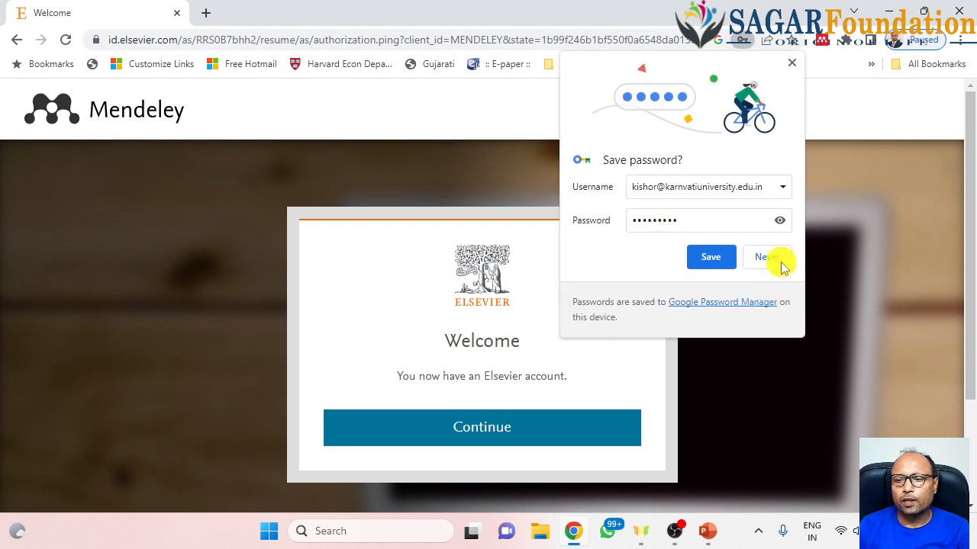
click(767, 257)
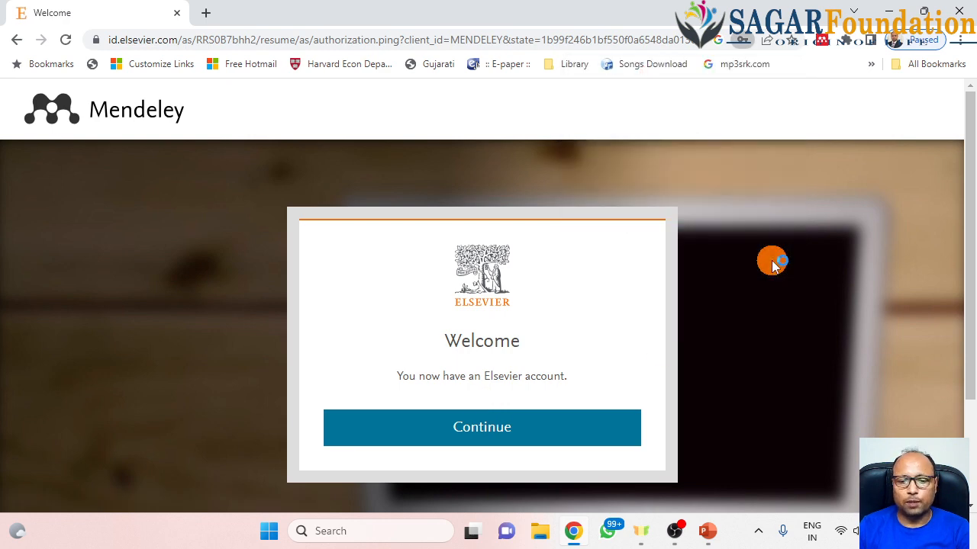
mouse_move(569, 353)
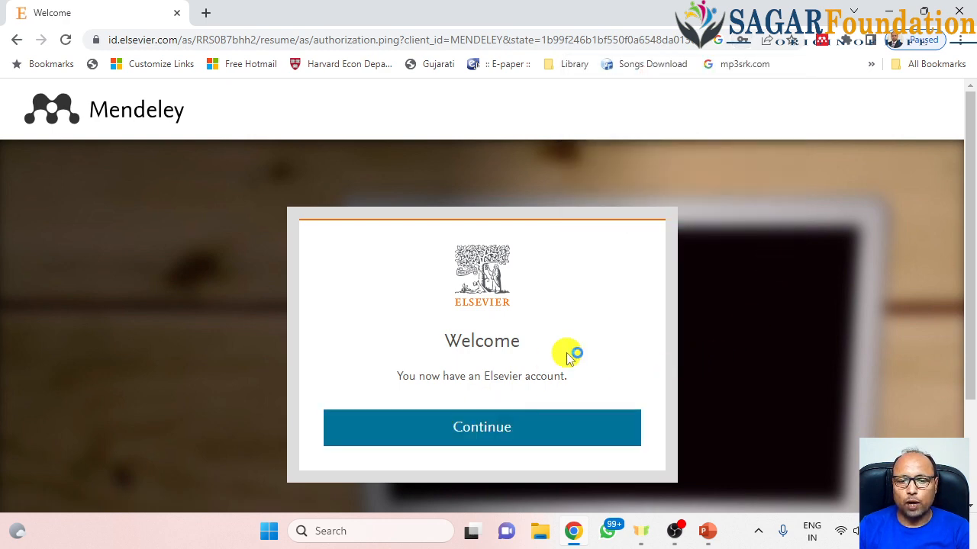
scroll(down, 3)
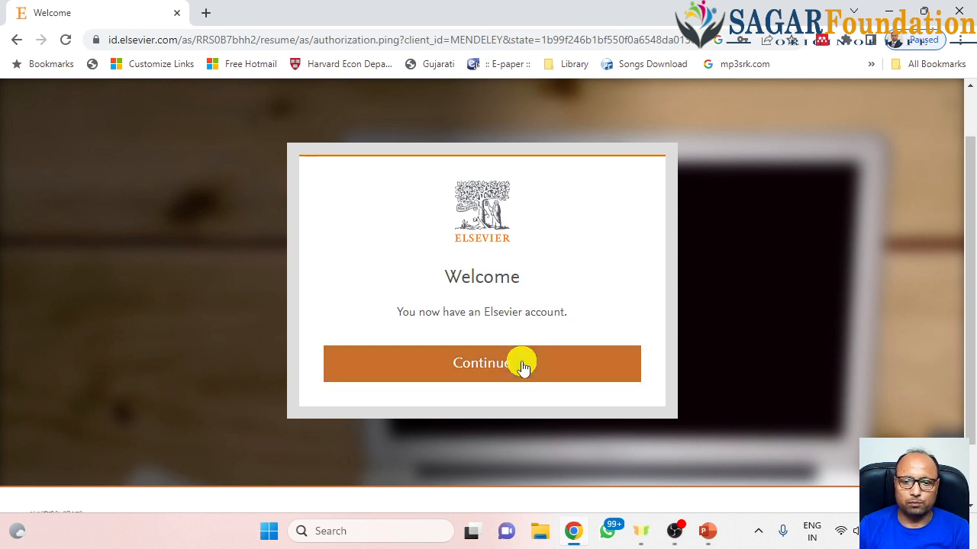
click(481, 363)
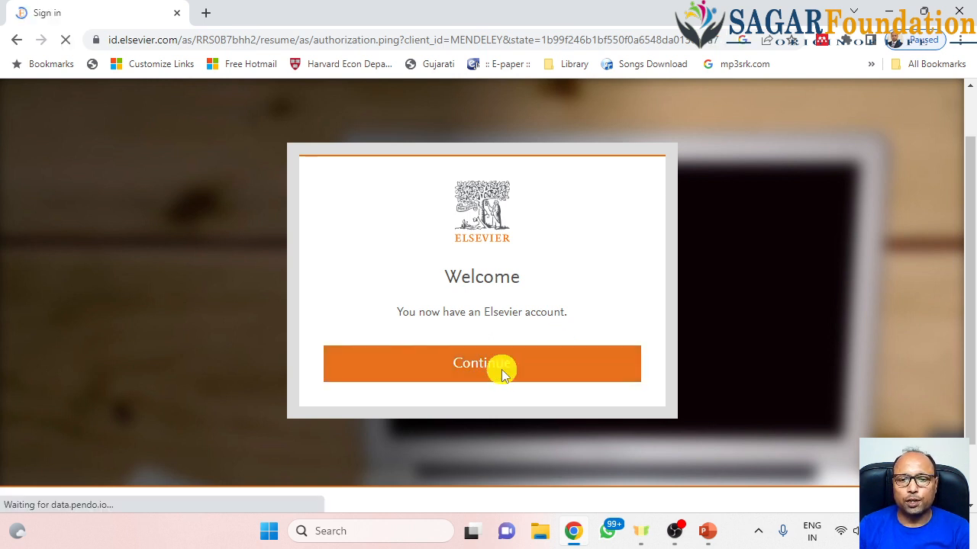
Enter Mendeley and open the top-right account menu showing Settings through Sign Out.
click(481, 363)
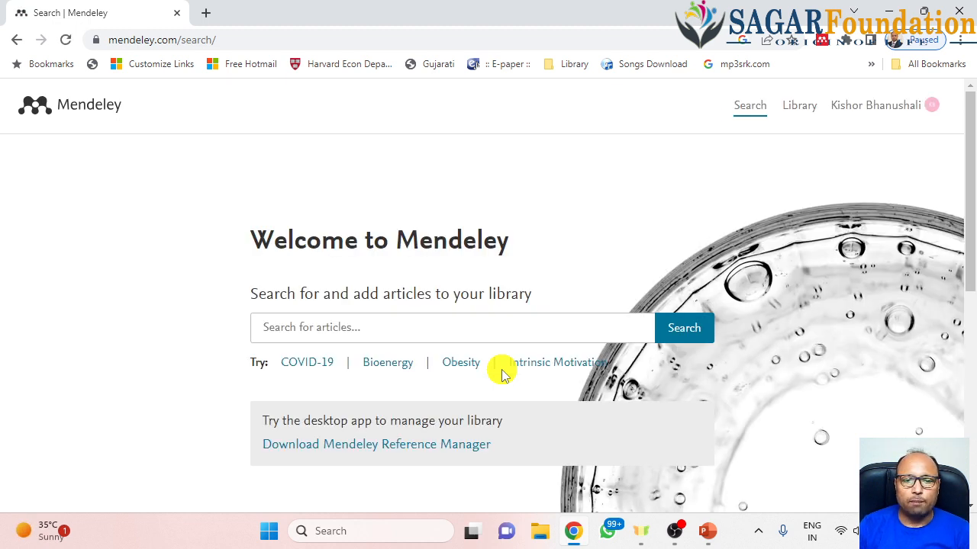
mouse_move(738, 183)
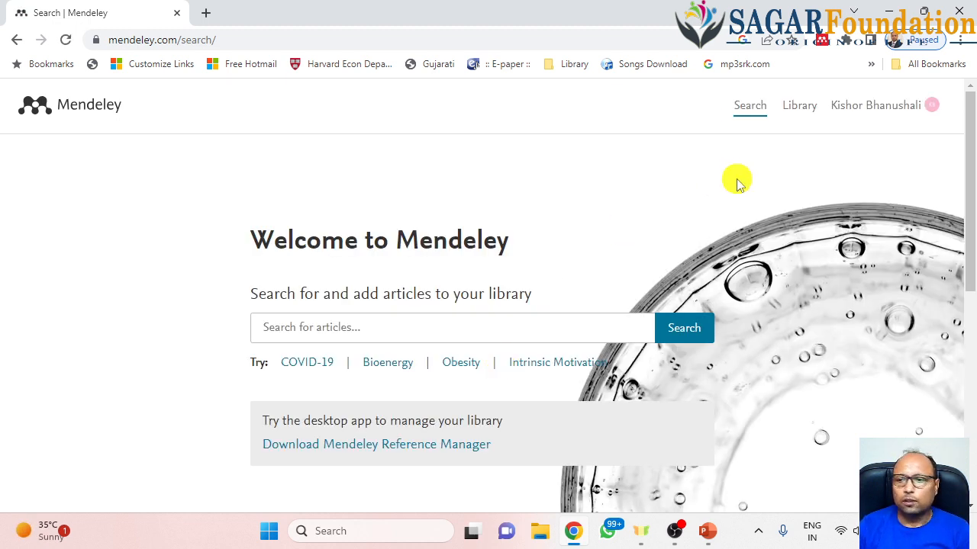
mouse_move(876, 104)
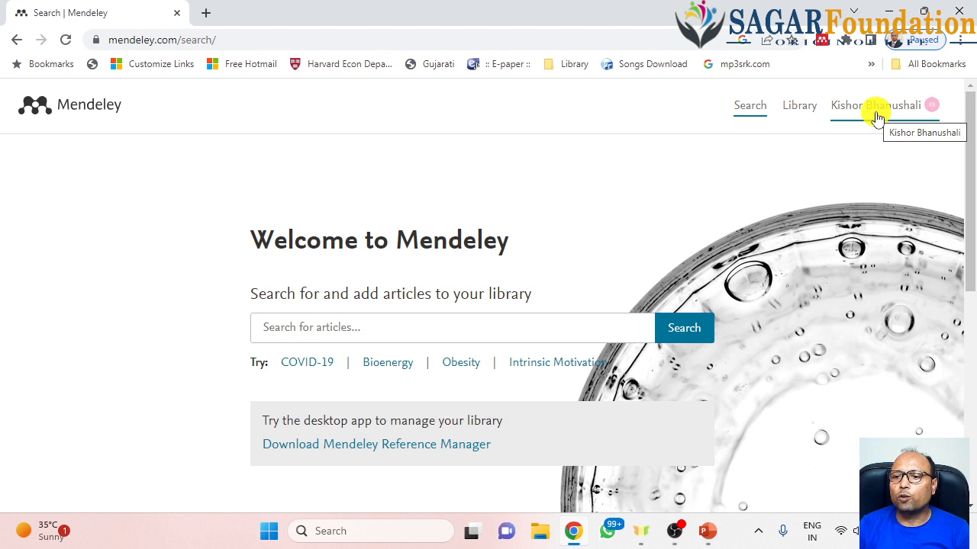
mouse_move(897, 109)
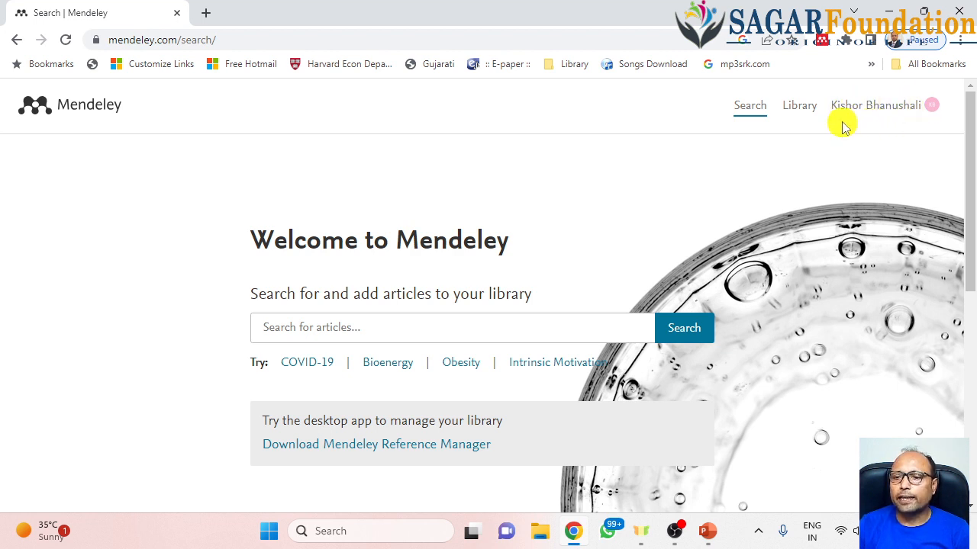
mouse_move(899, 125)
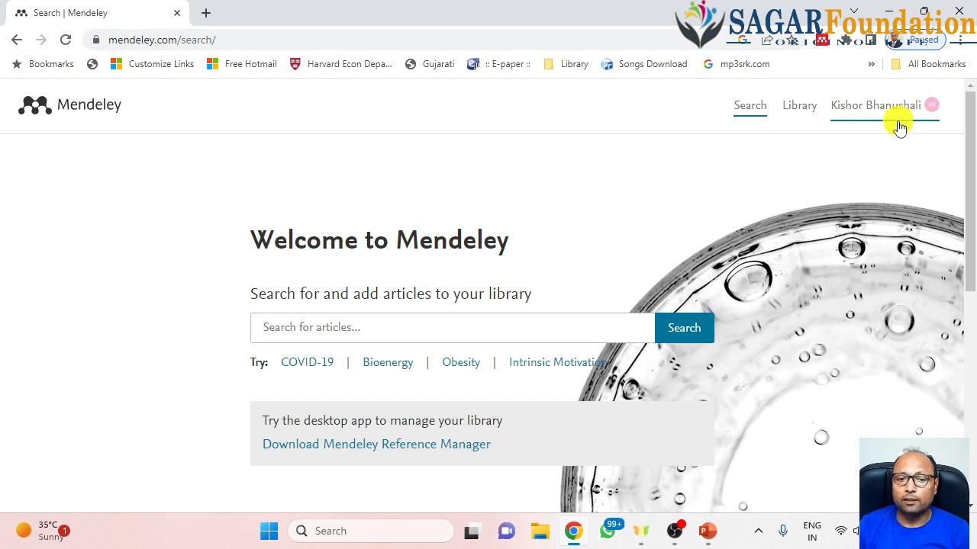
mouse_move(901, 126)
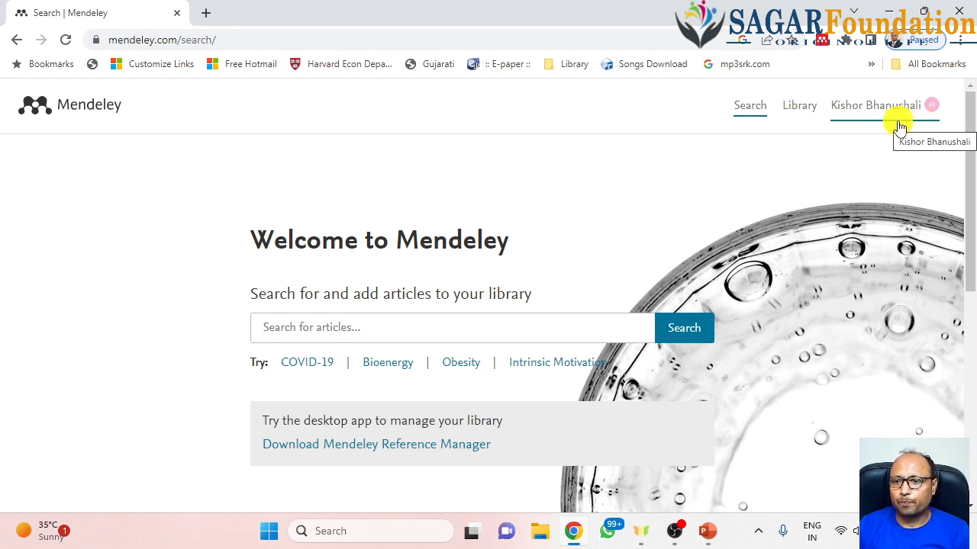
click(876, 105)
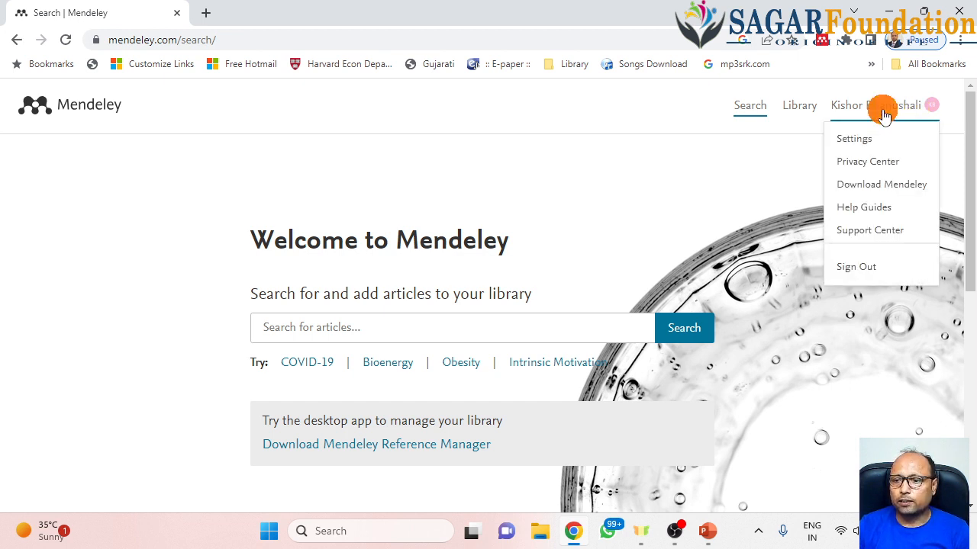
mouse_move(868, 161)
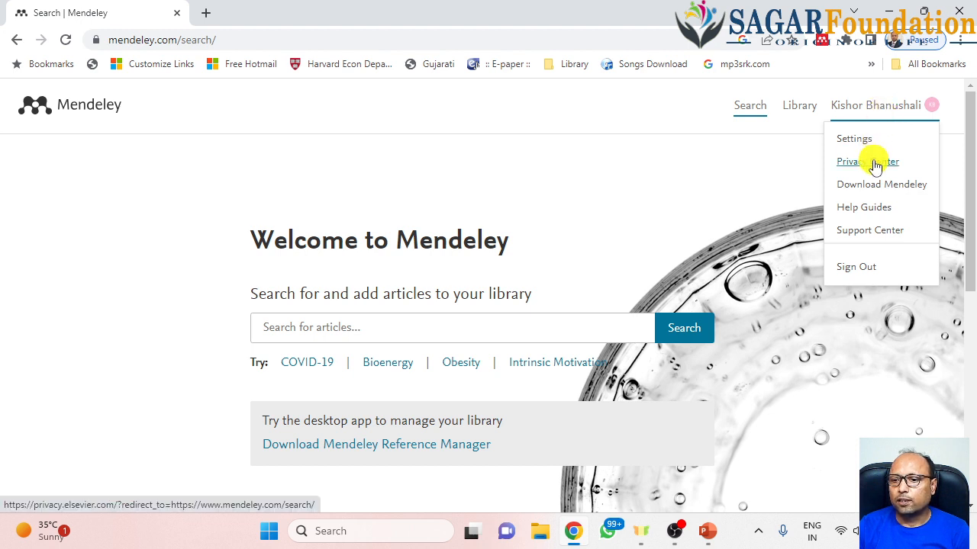
mouse_move(862, 266)
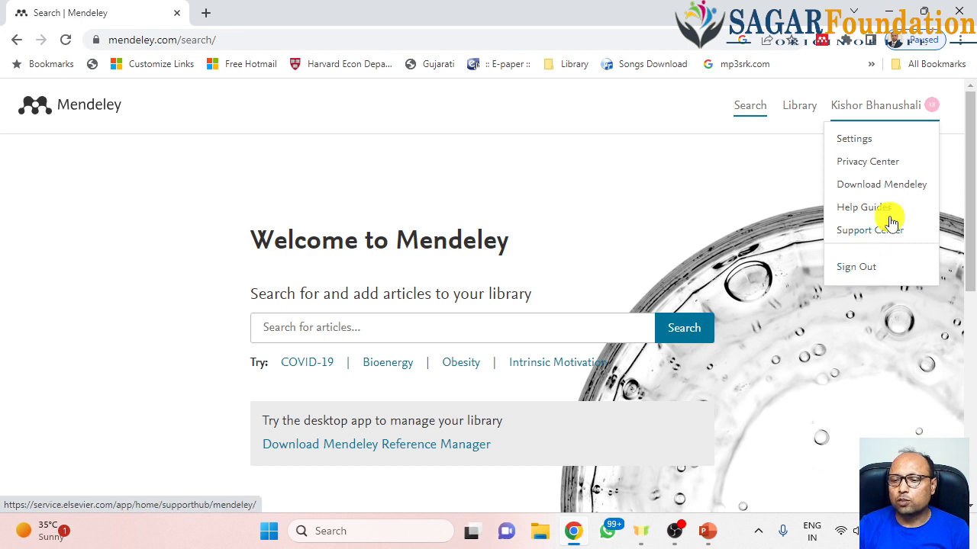
mouse_move(882, 184)
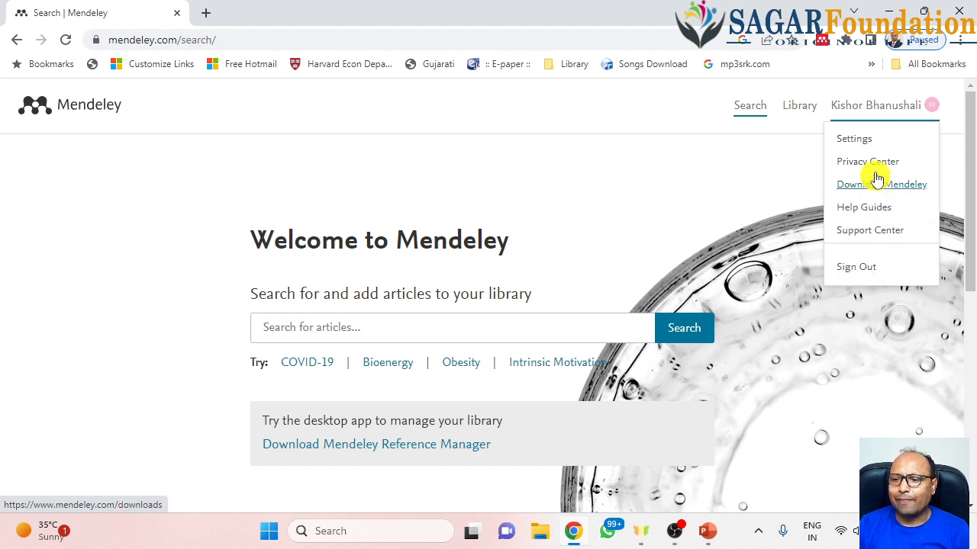
mouse_move(849, 268)
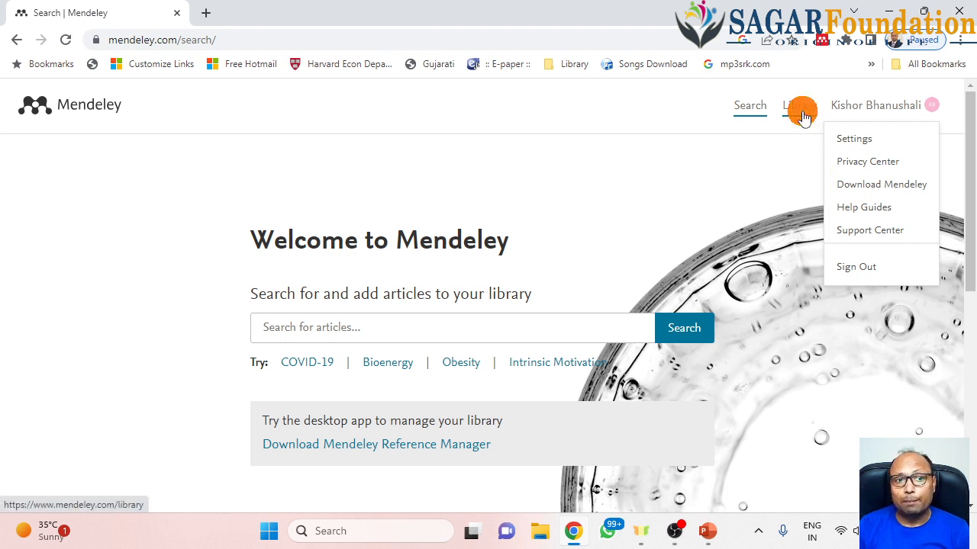
click(797, 105)
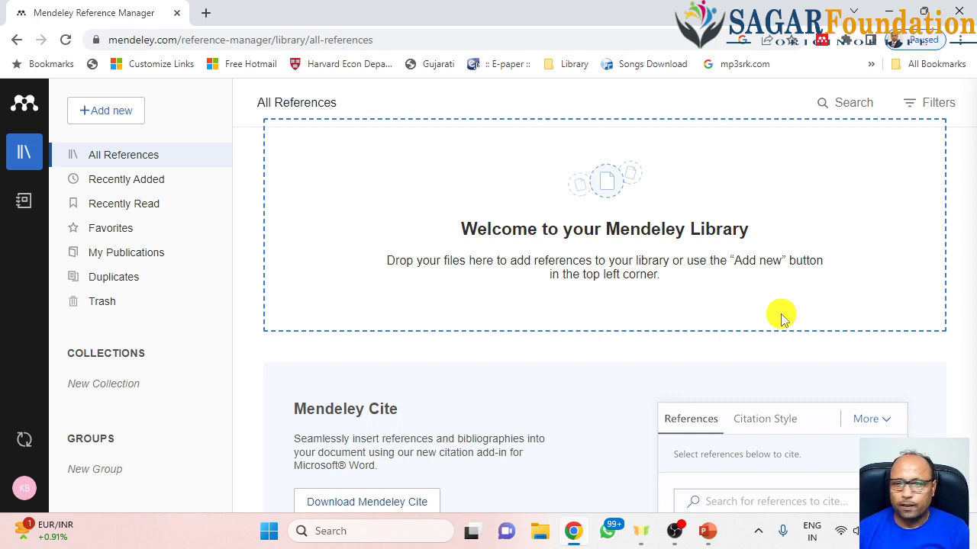
mouse_move(618, 313)
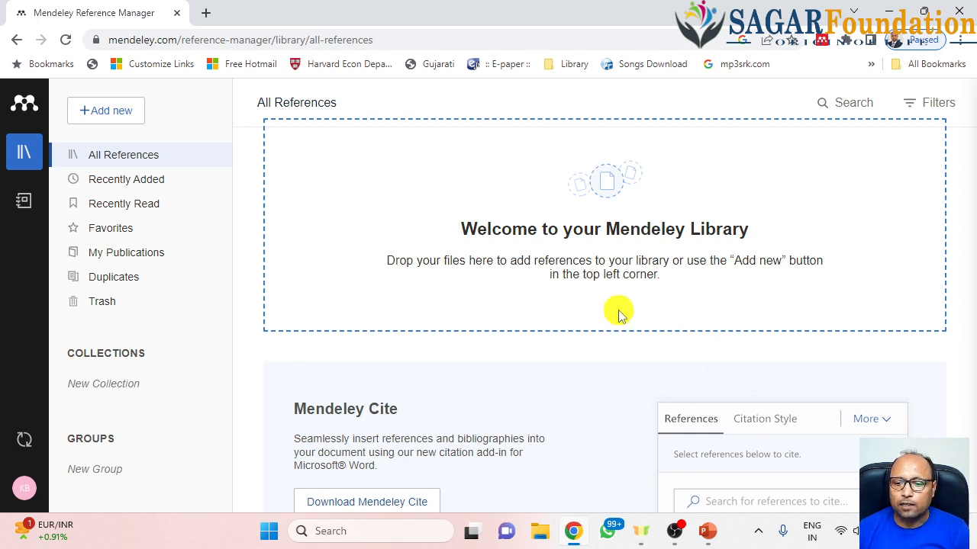
mouse_move(621, 332)
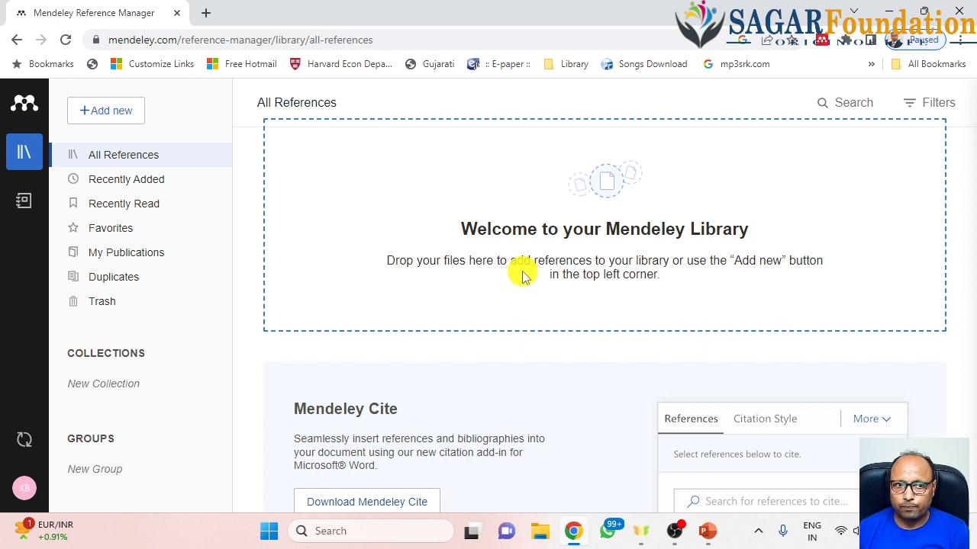
mouse_move(122, 374)
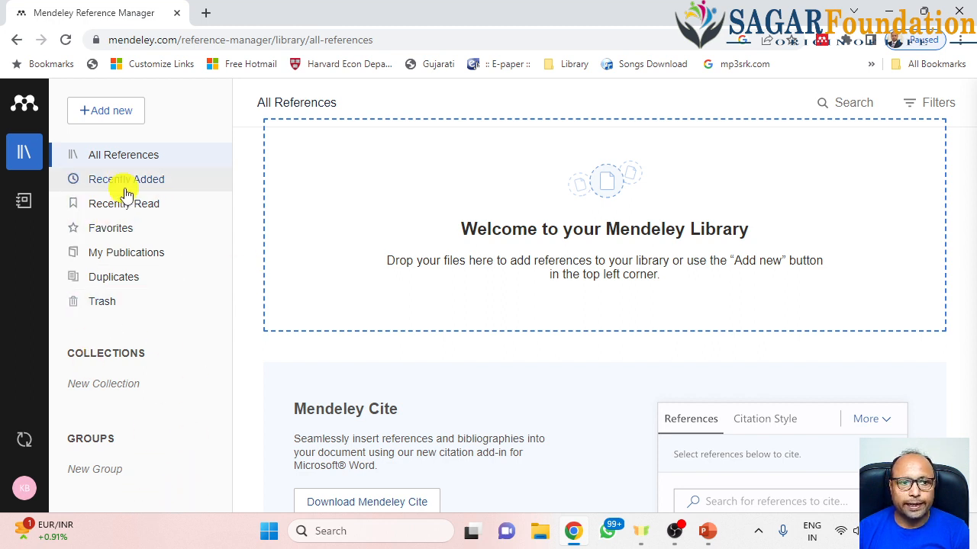
mouse_move(654, 260)
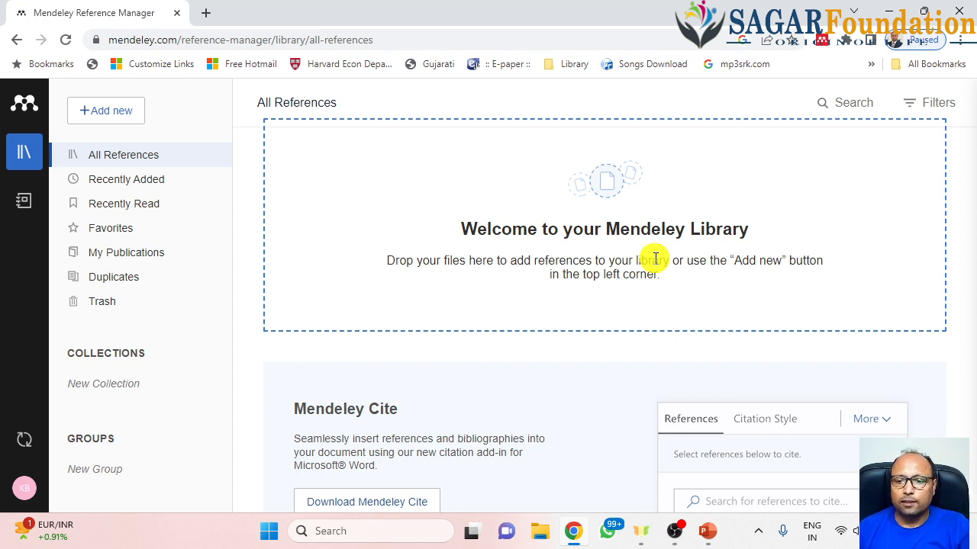
mouse_move(525, 211)
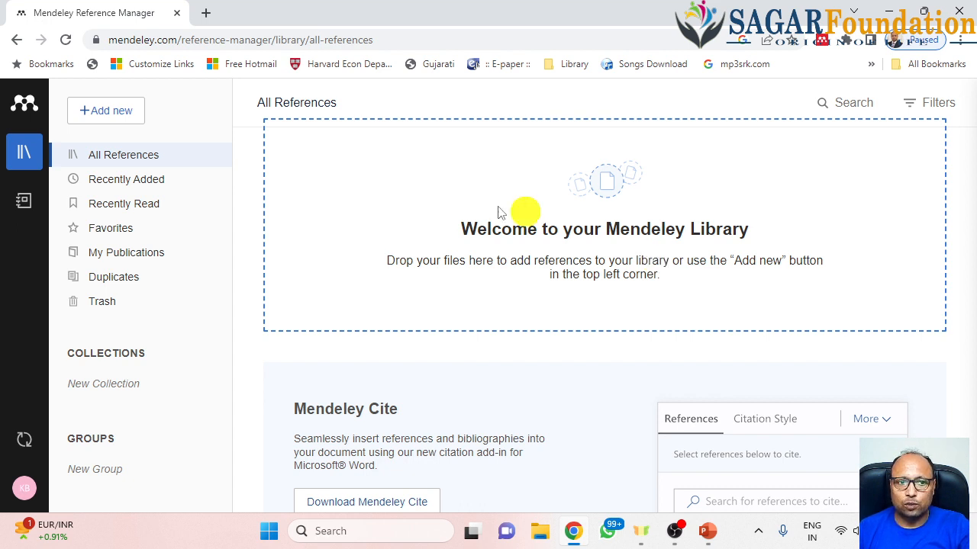
Choose Add new > File(s) from computer to bring up the Desktop file picker.
click(105, 111)
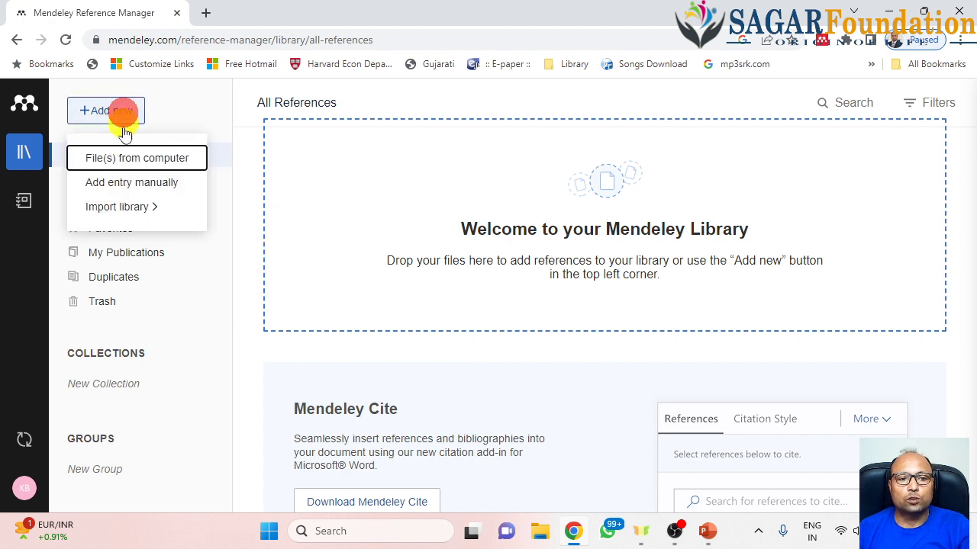
mouse_move(137, 158)
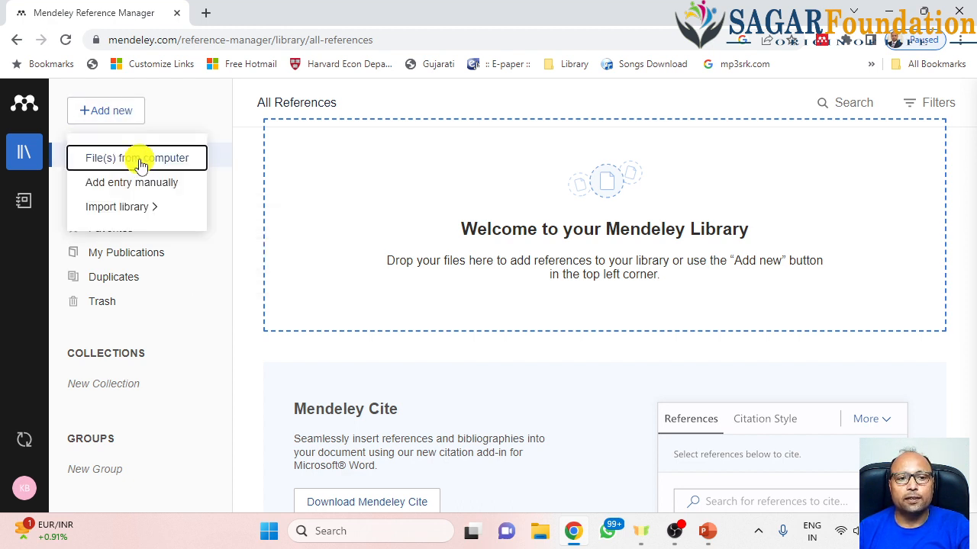
click(136, 158)
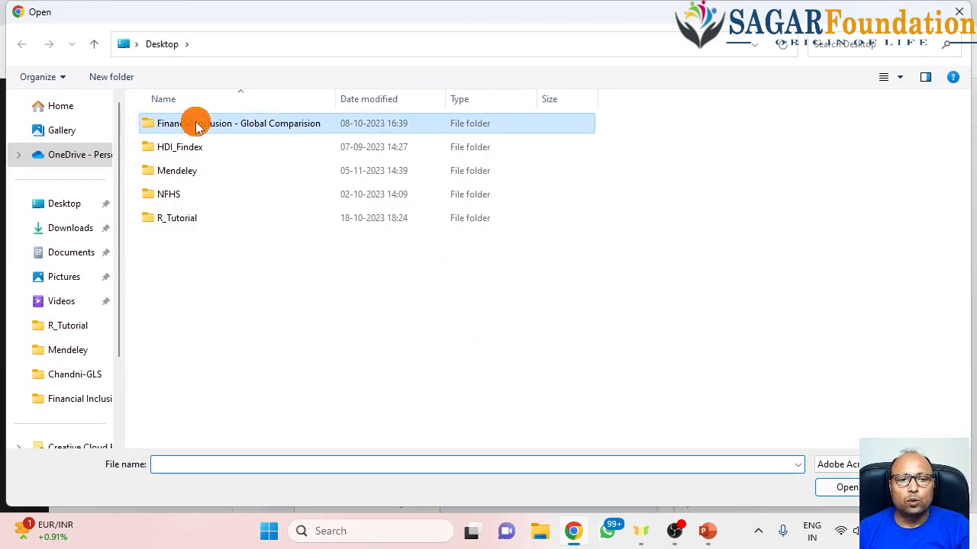
Browse to HDI_Findex > Literature Happiness Index and upload the PDF 1973733.
double_click(241, 122)
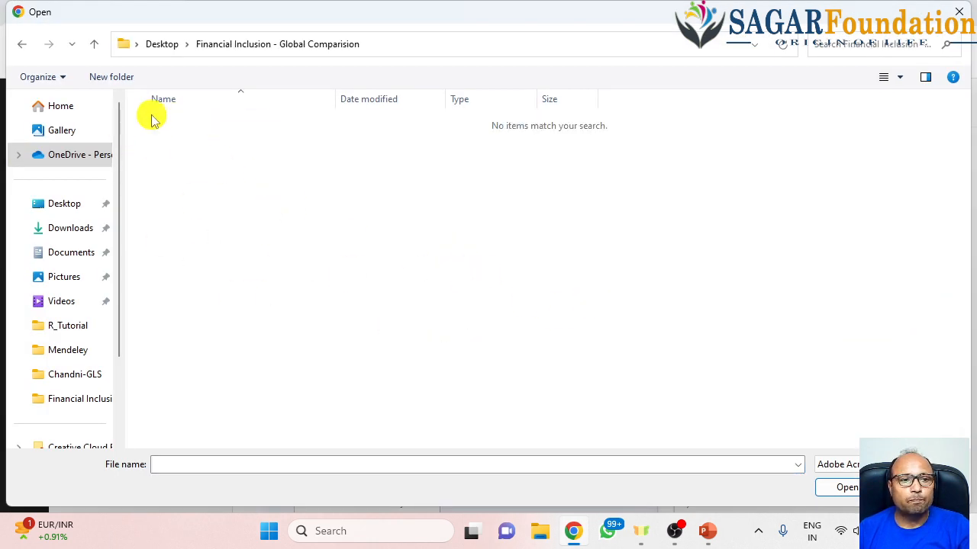
click(93, 44)
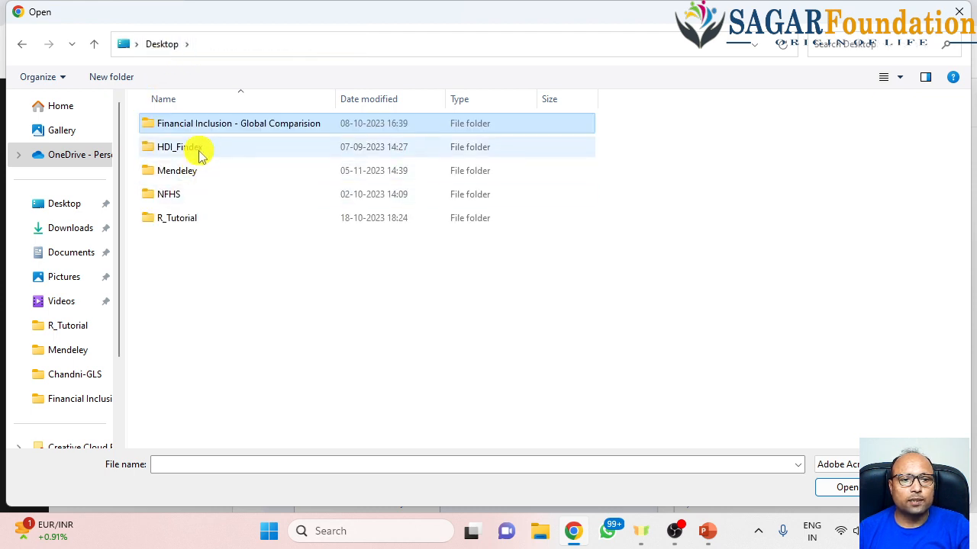
double_click(179, 147)
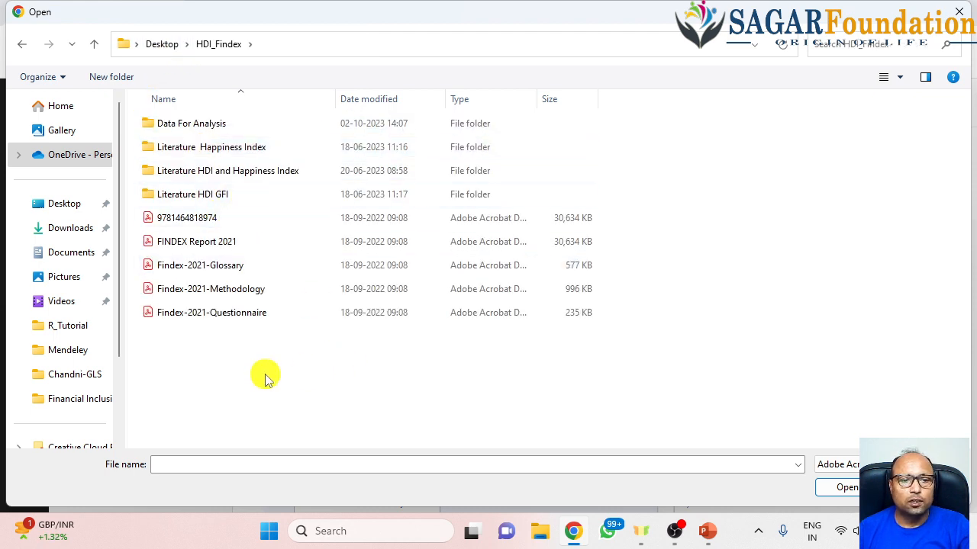
mouse_move(236, 336)
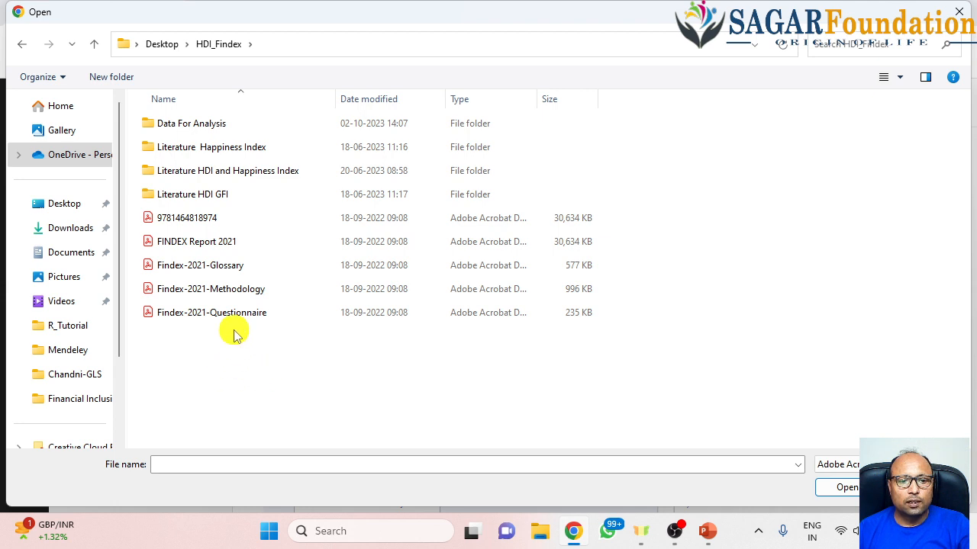
click(187, 217)
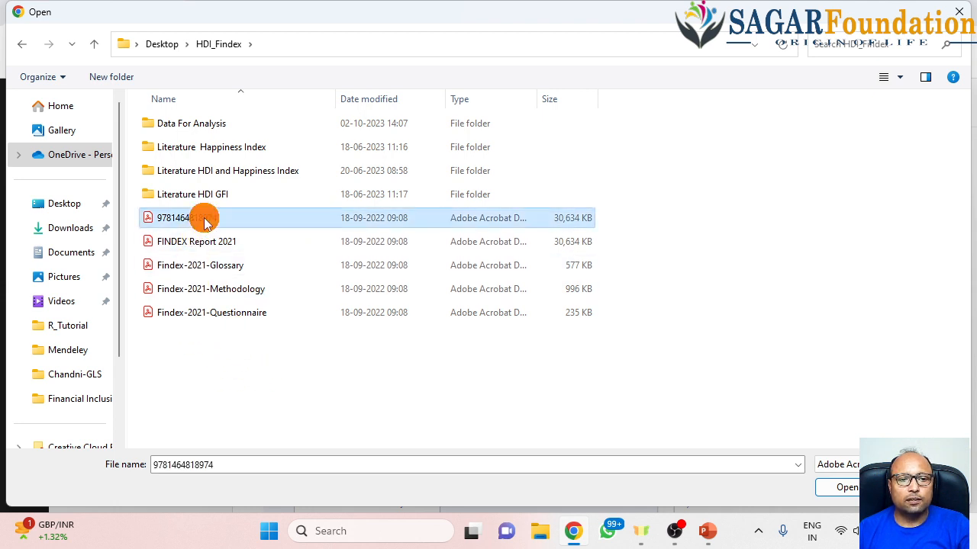
mouse_move(205, 221)
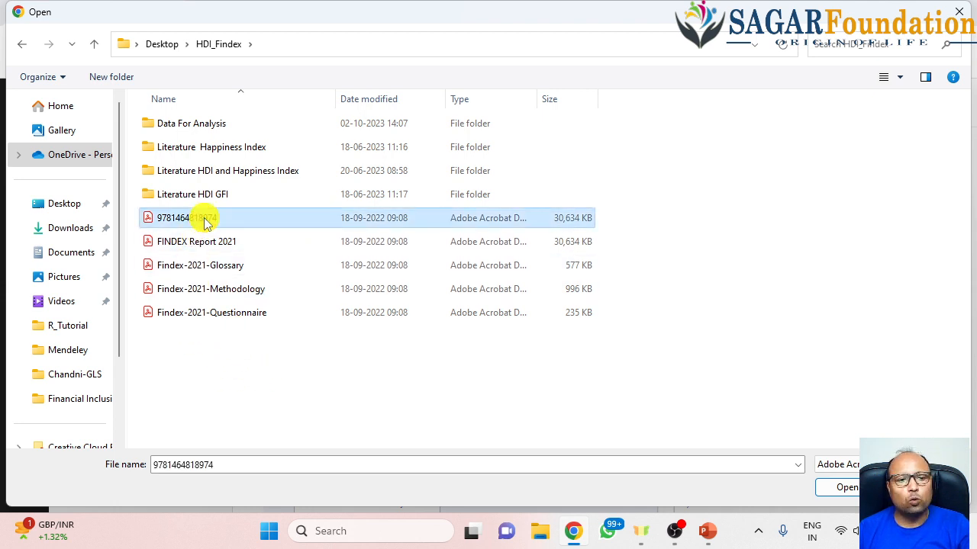
mouse_move(214, 194)
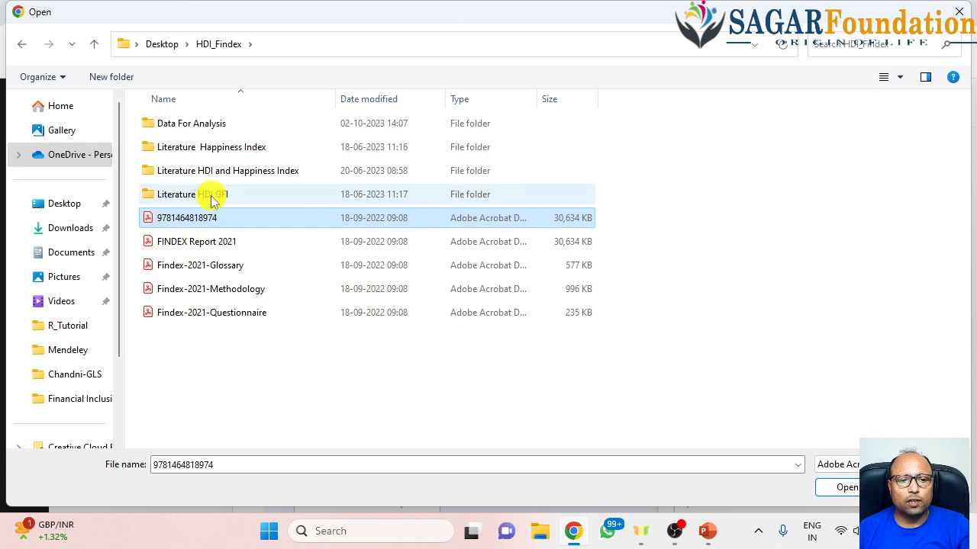
double_click(190, 194)
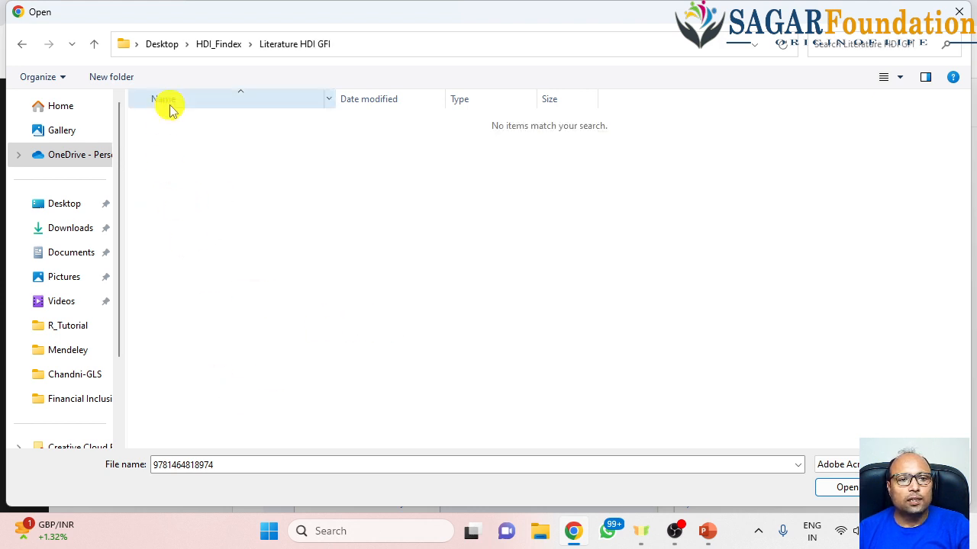
click(94, 43)
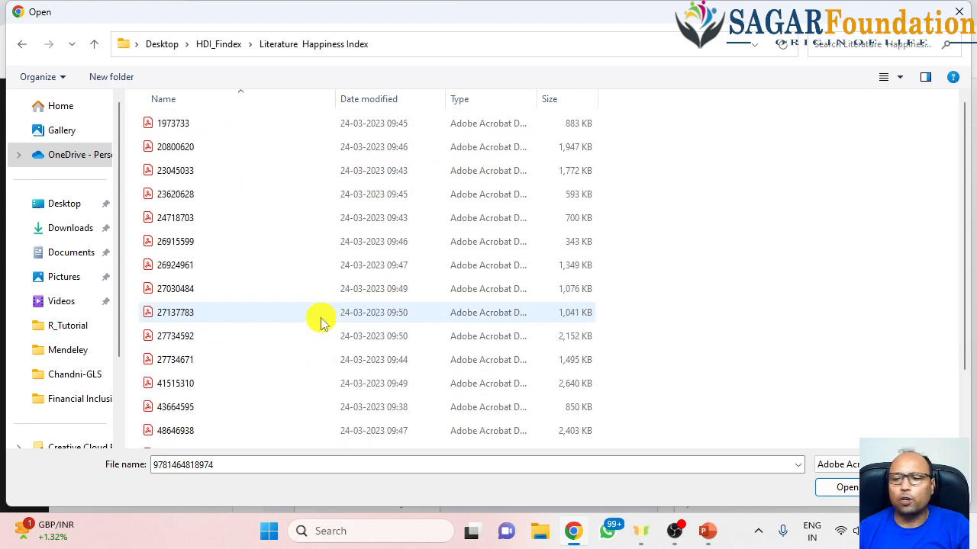
click(172, 123)
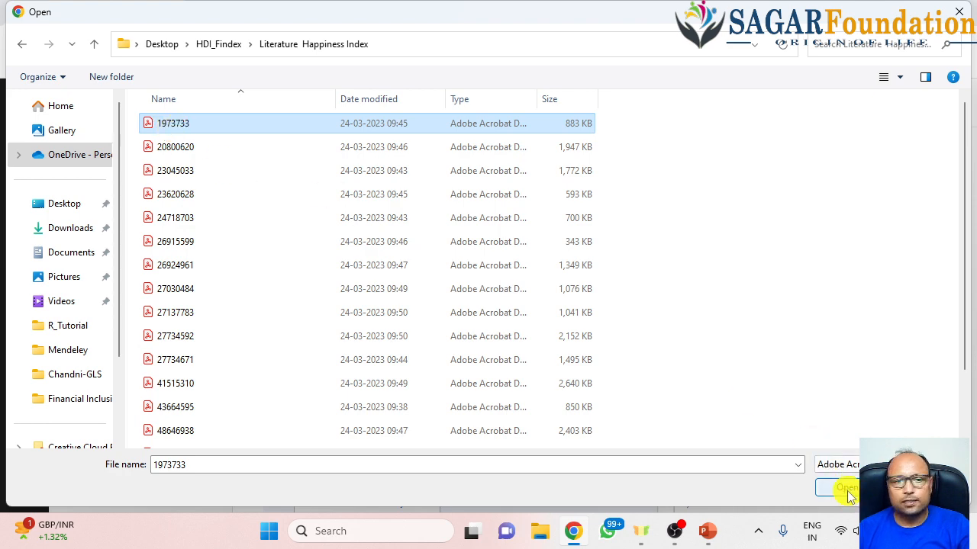
click(846, 488)
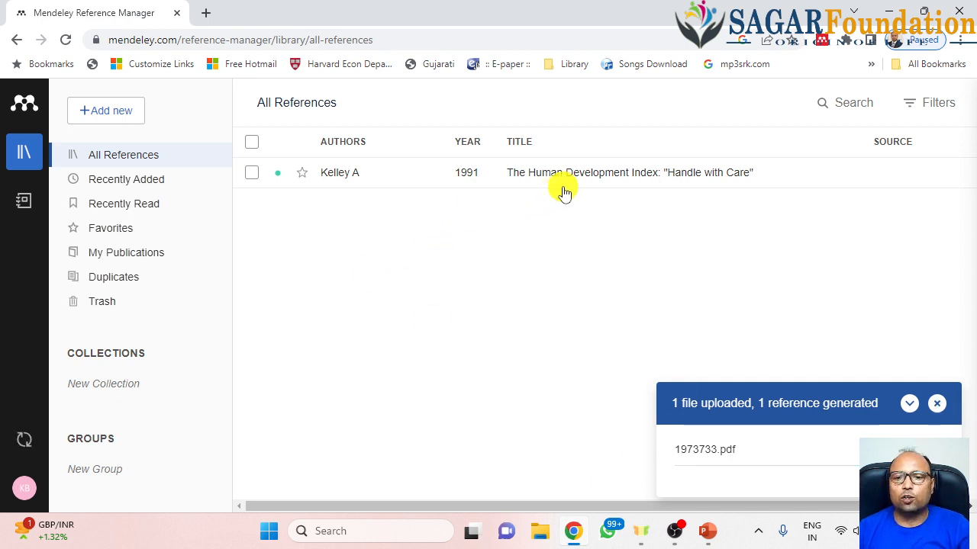
mouse_move(360, 189)
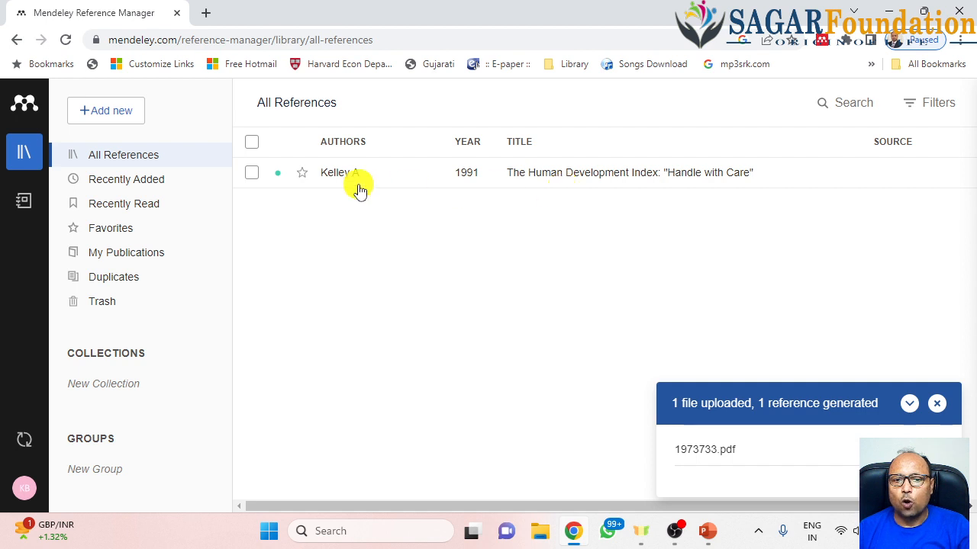
mouse_move(428, 191)
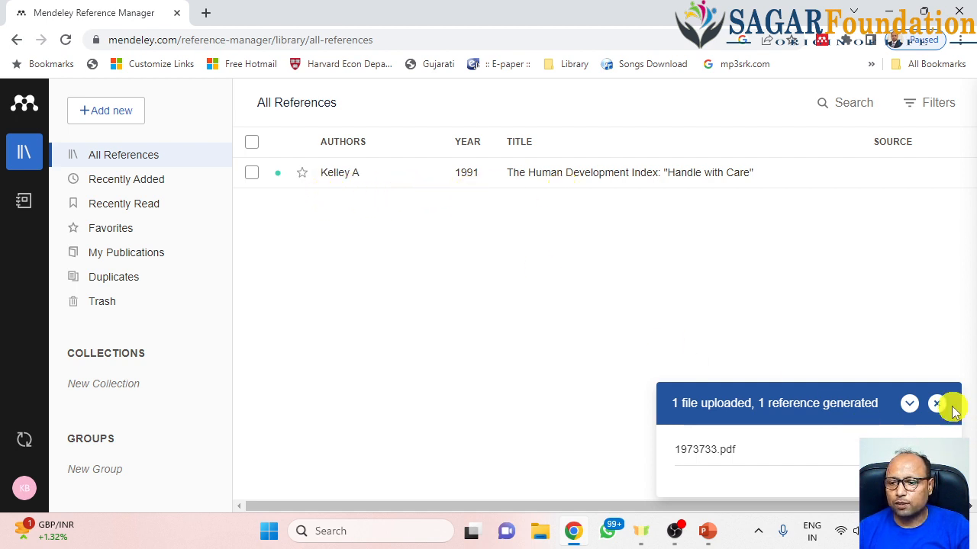
Dismiss the upload notice, leaving Kelley's 1991 Human Development Index reference listed.
click(937, 403)
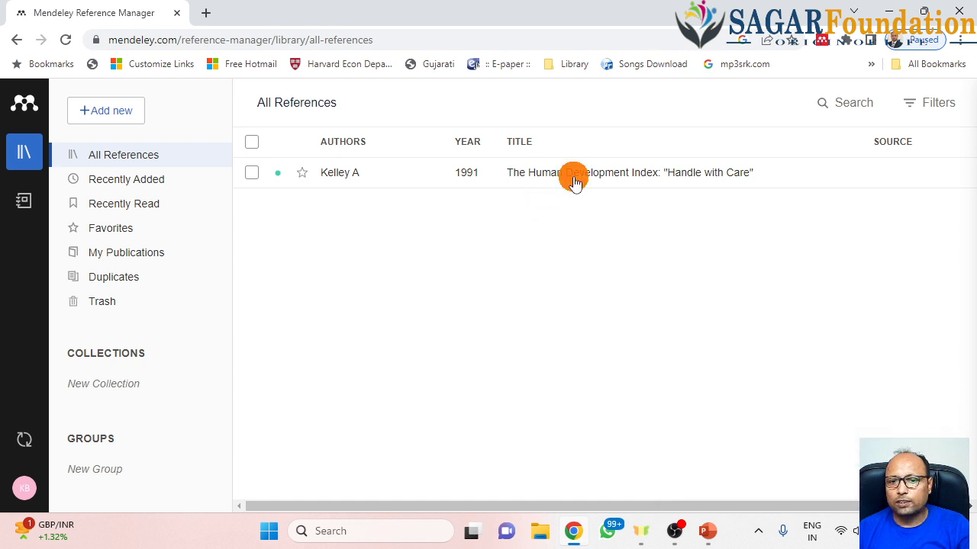
Review the Kelley 1991 Human Development Index details, including its PDF and JSTOR link, then close them.
click(572, 172)
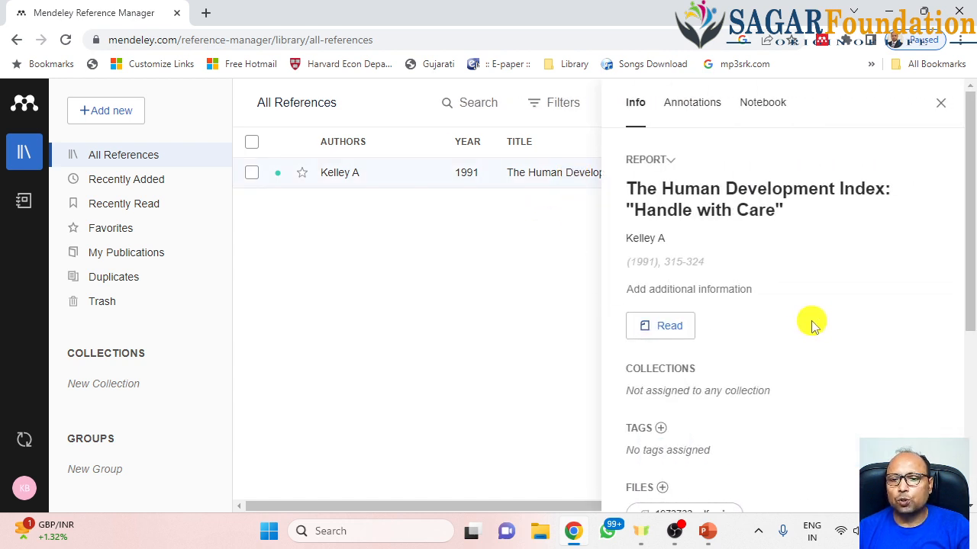
mouse_move(805, 332)
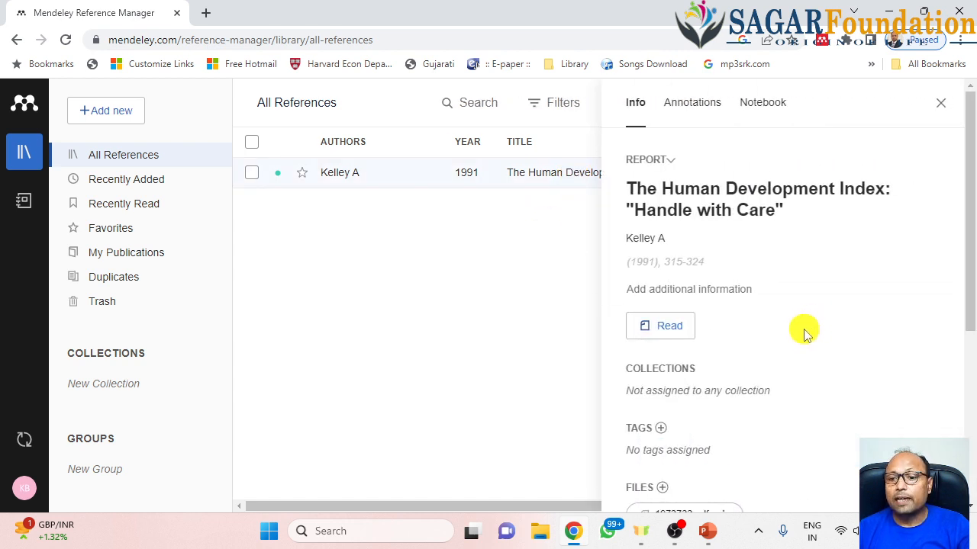
click(798, 200)
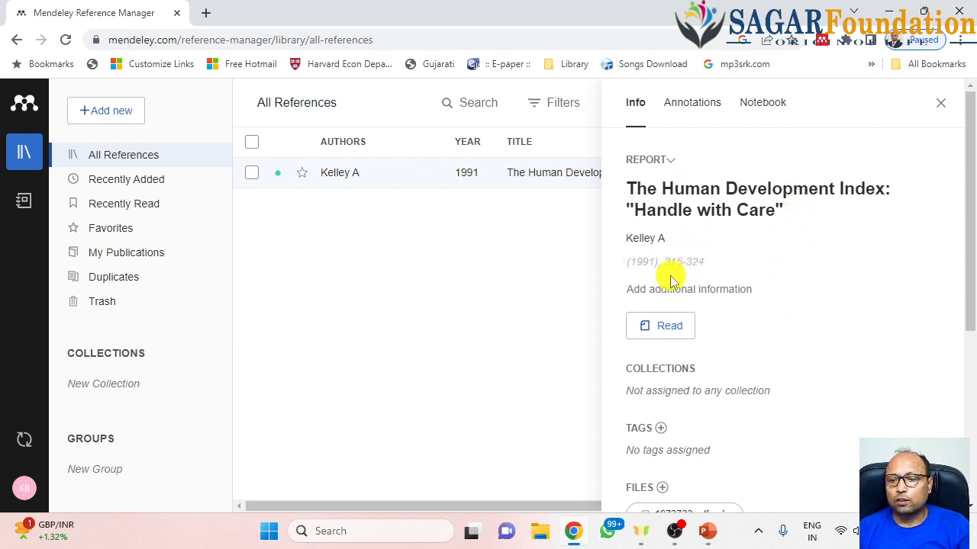
mouse_move(744, 277)
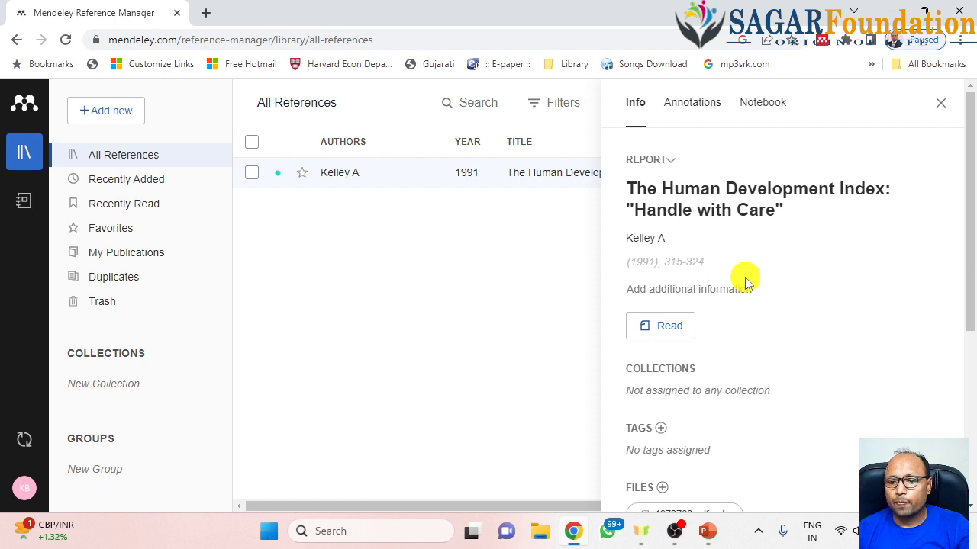
scroll(down, 3)
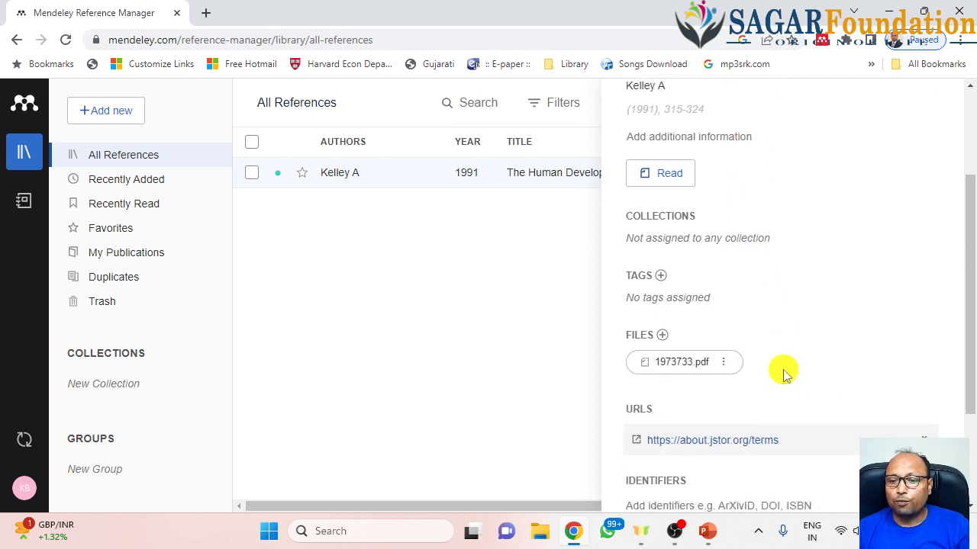
mouse_move(683, 361)
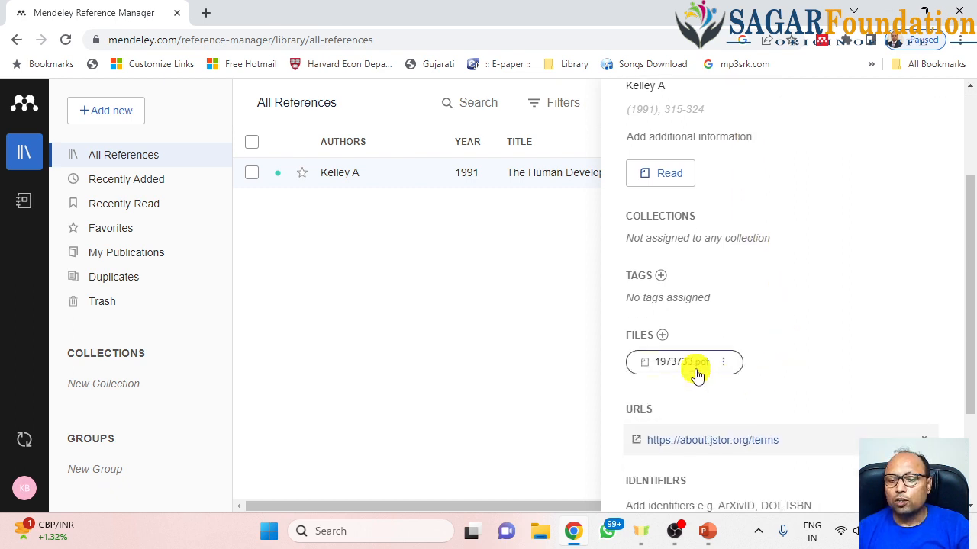
scroll(down, 3)
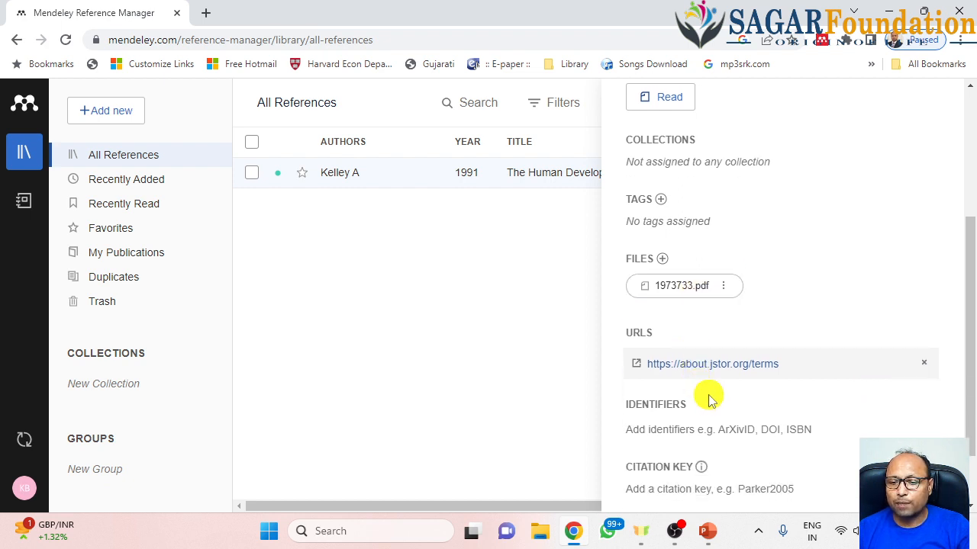
scroll(down, 3)
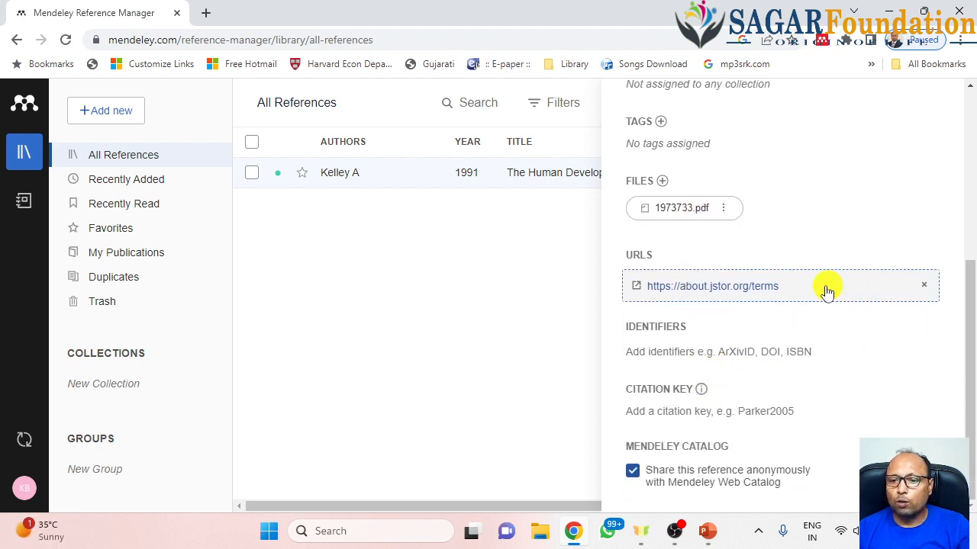
scroll(up, 3)
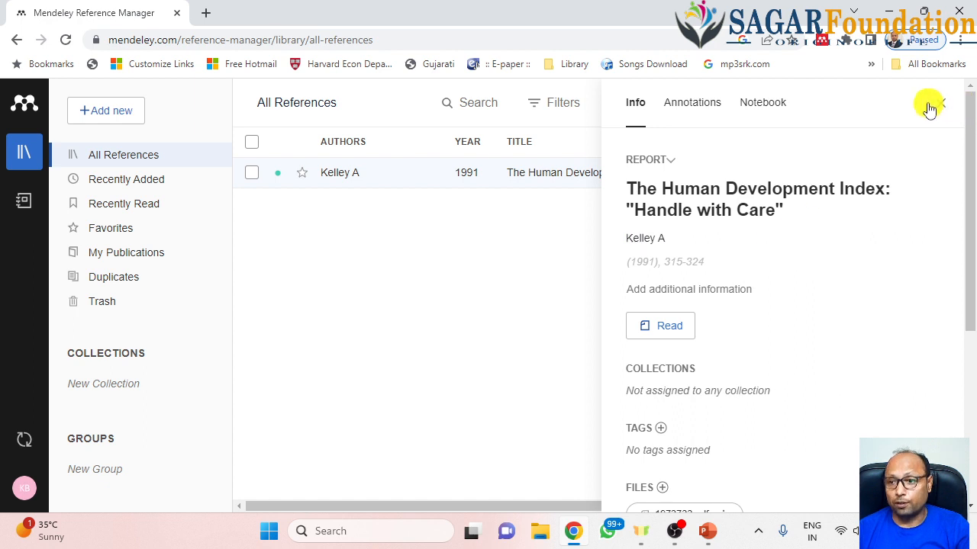
click(929, 105)
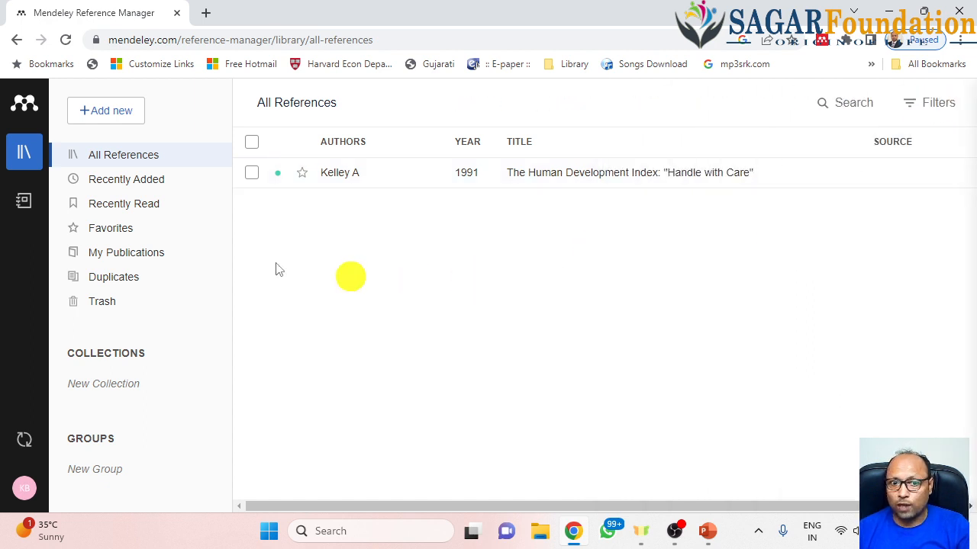
Upload the PDF 20800620 from the Literature Happiness Index folder as a new reference.
click(105, 110)
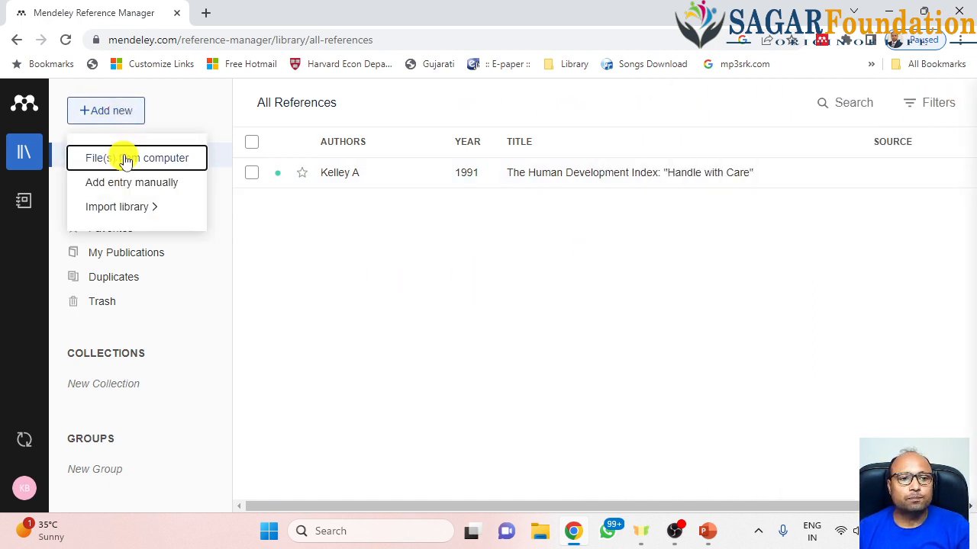
click(138, 158)
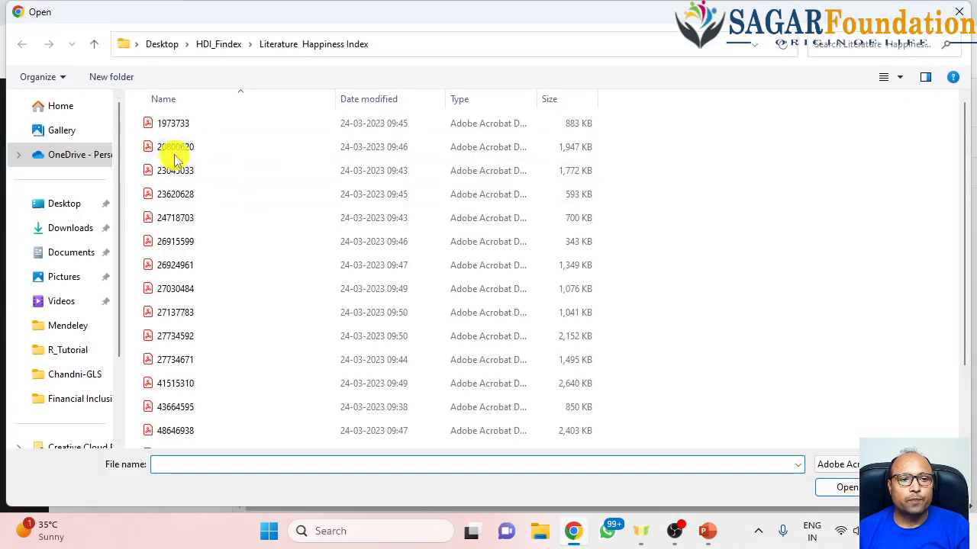
click(176, 146)
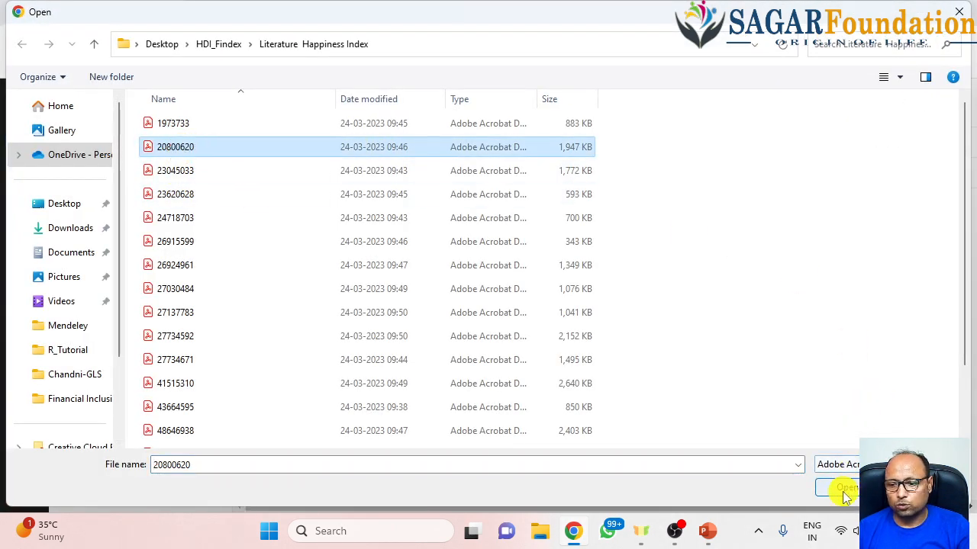
click(844, 487)
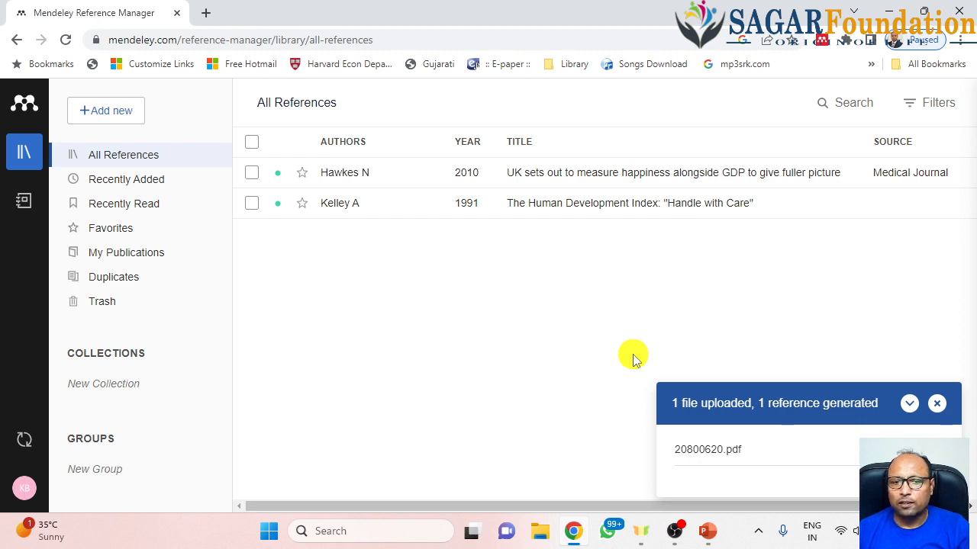
mouse_move(435, 197)
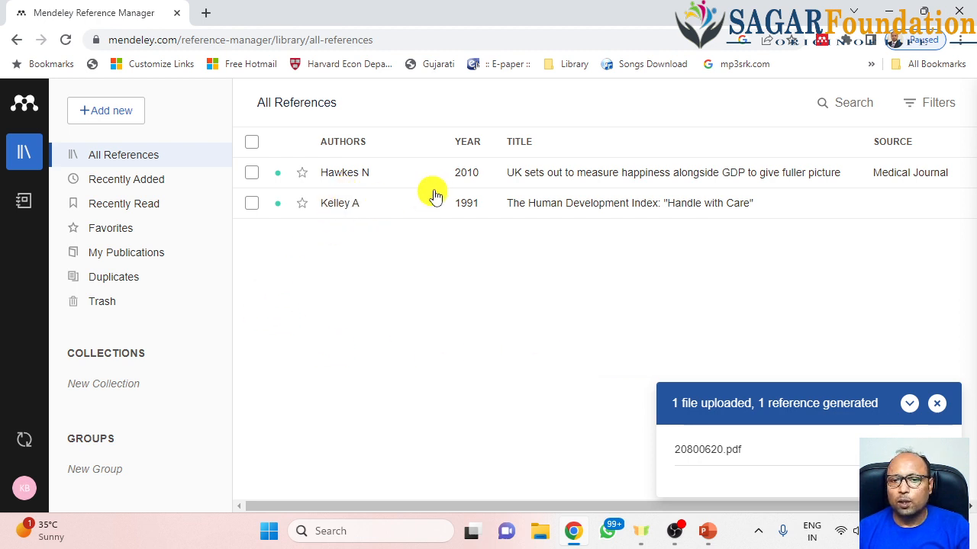
mouse_move(623, 191)
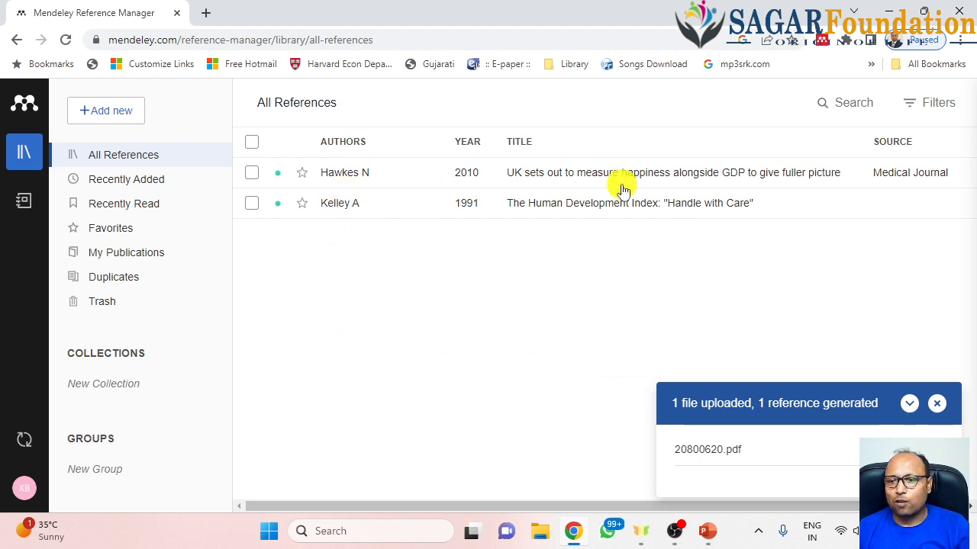
mouse_move(900, 187)
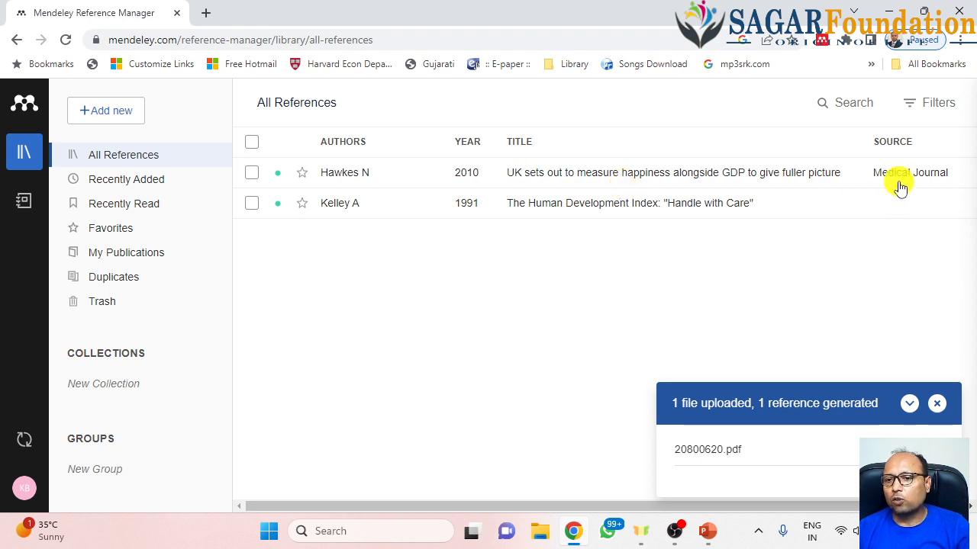
Show the Hawkes N 2010 reference's details, with pages 1182–1183 and no tags.
click(672, 172)
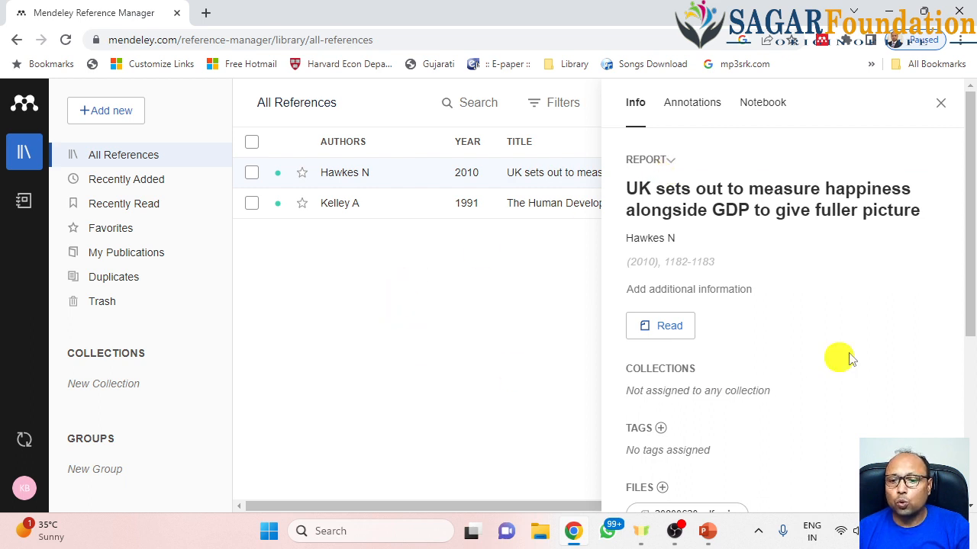
mouse_move(843, 353)
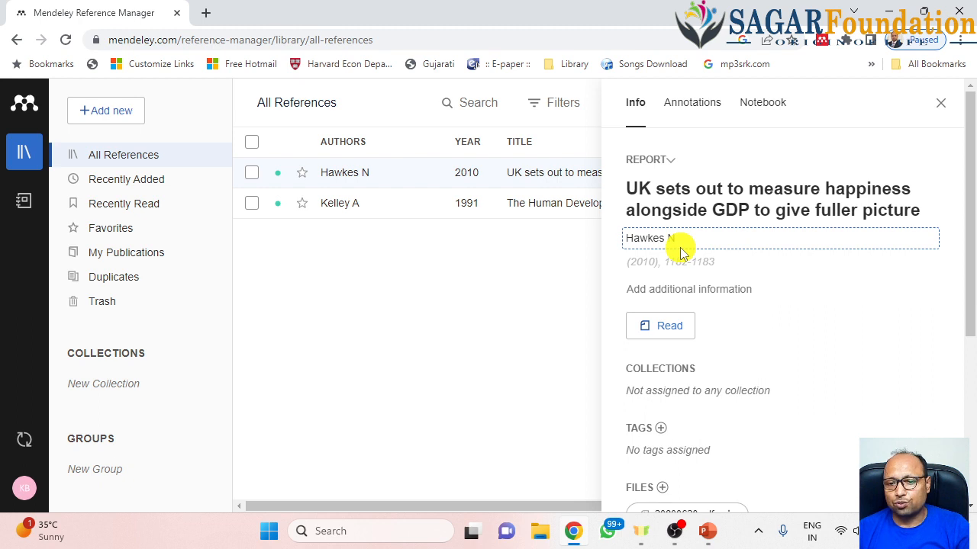
Scroll the Hawkes N details to check its title, author, attached PDF and identifiers.
scroll(down, 3)
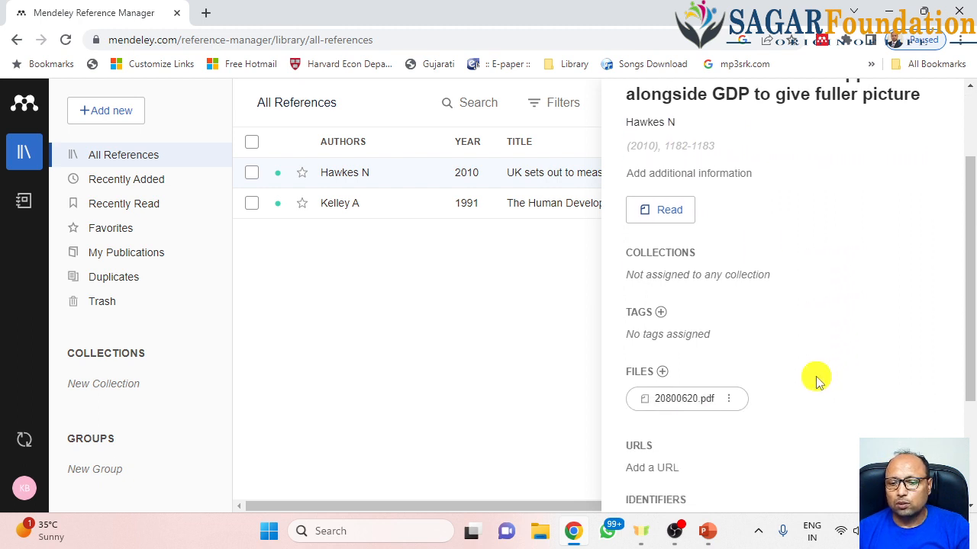
scroll(down, 3)
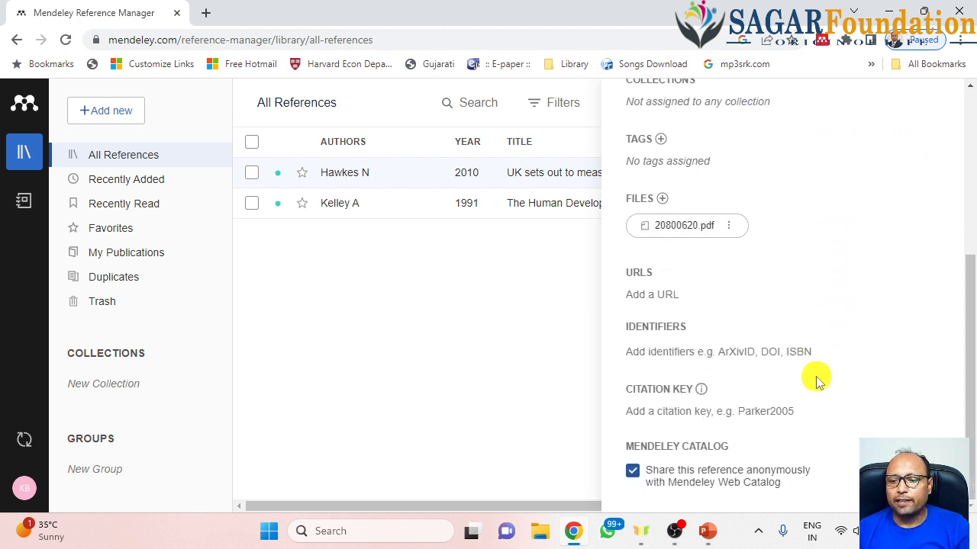
scroll(up, 3)
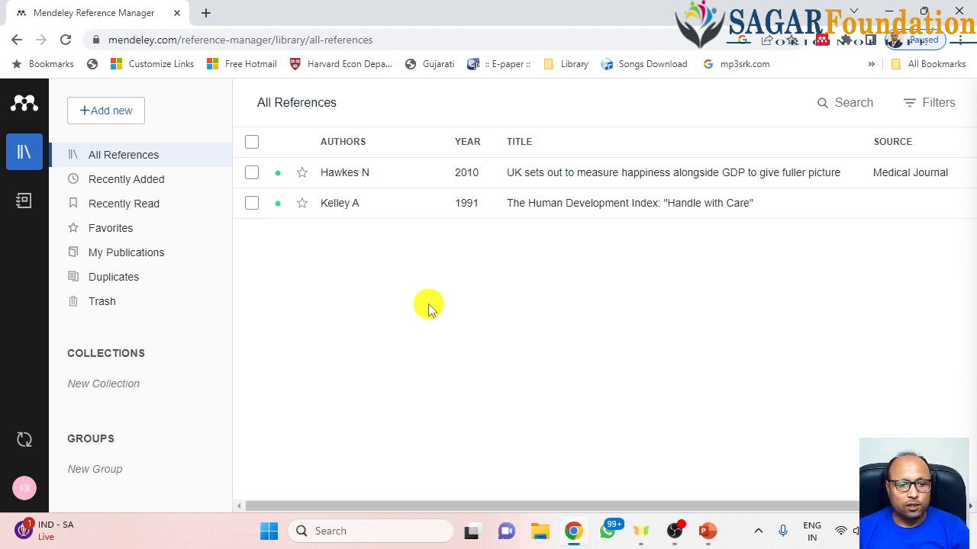
mouse_move(24, 488)
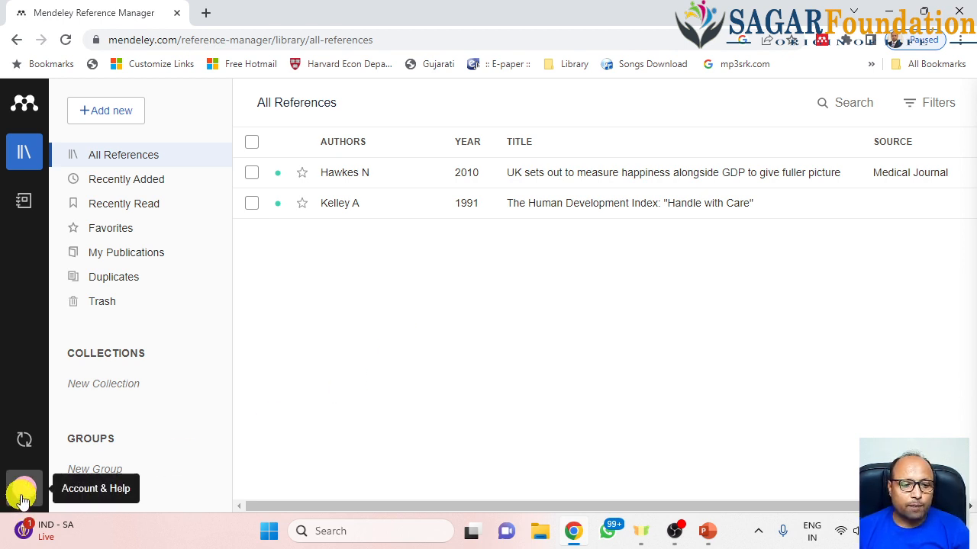
Open the Account & Help avatar menu, showing Preferences, Account Settings and Sign Out.
click(24, 488)
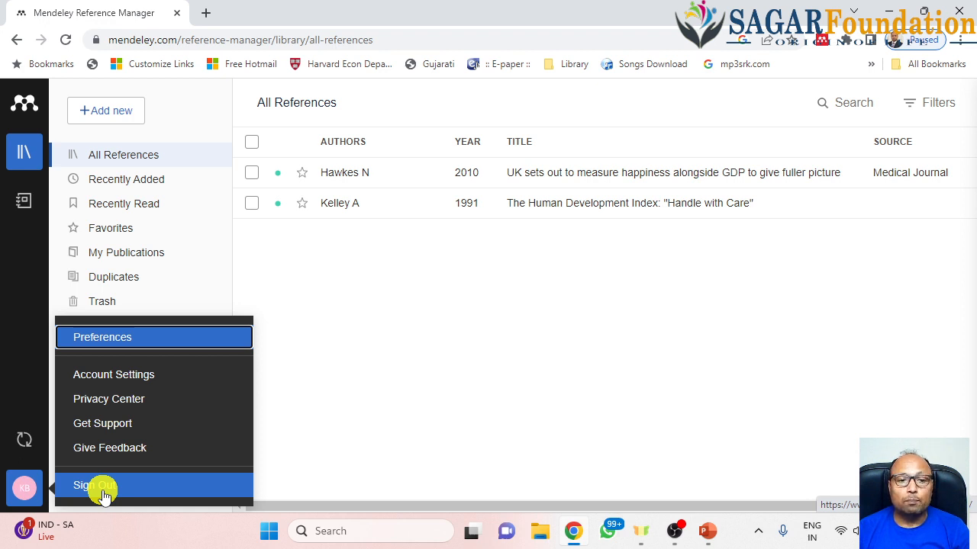
mouse_move(301, 282)
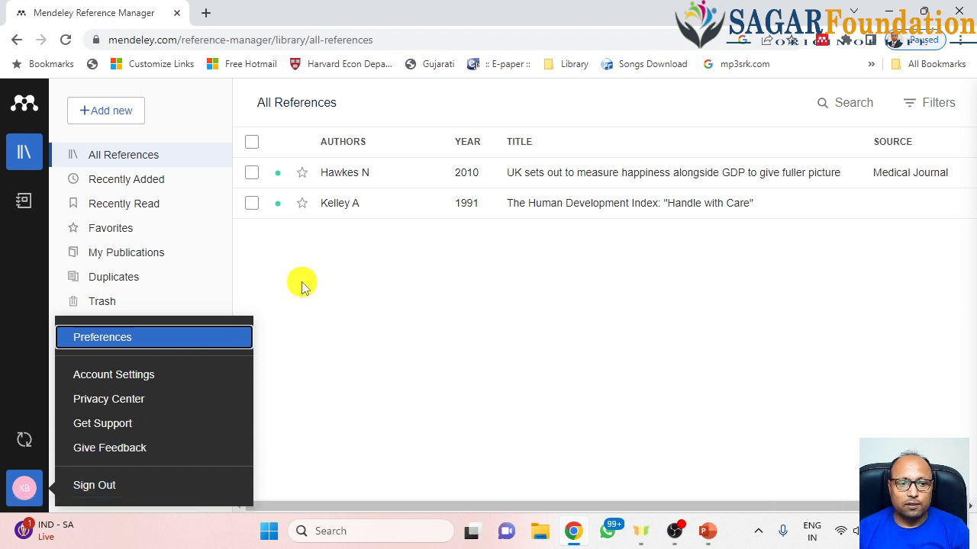